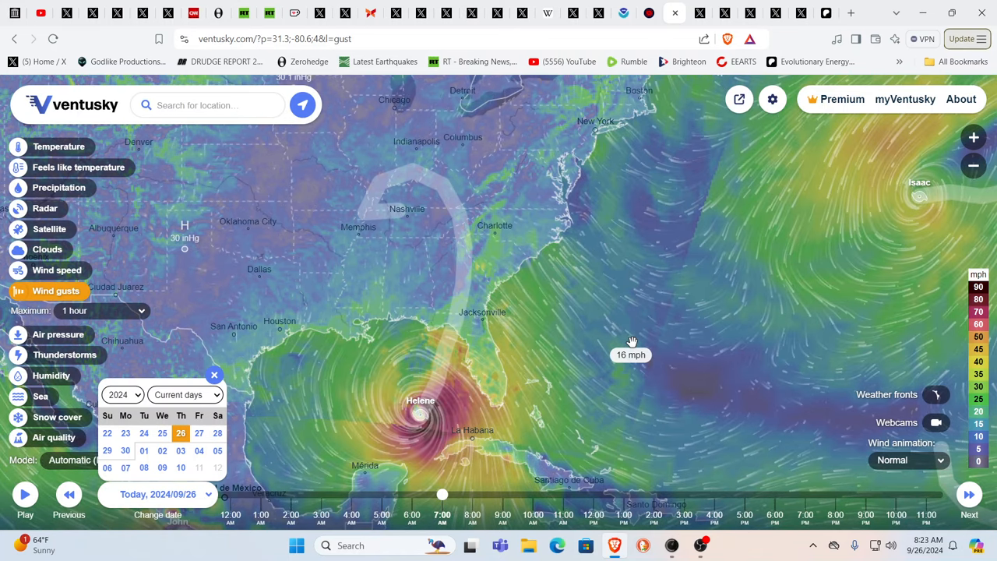
Drag the Ventusky gust map to centre Hurricane Helene near Florida
drag(631, 341, 432, 434)
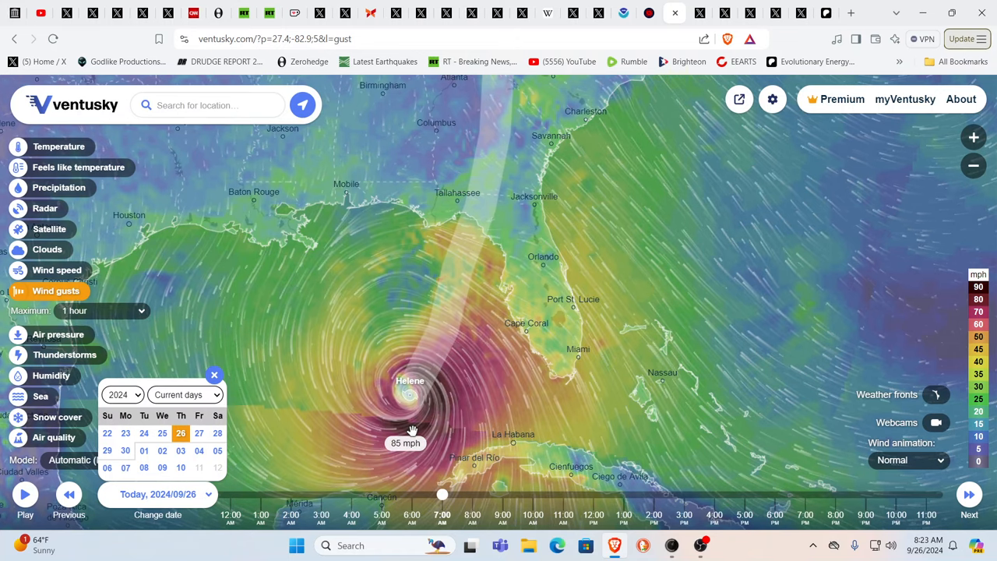
mouse_move(414, 392)
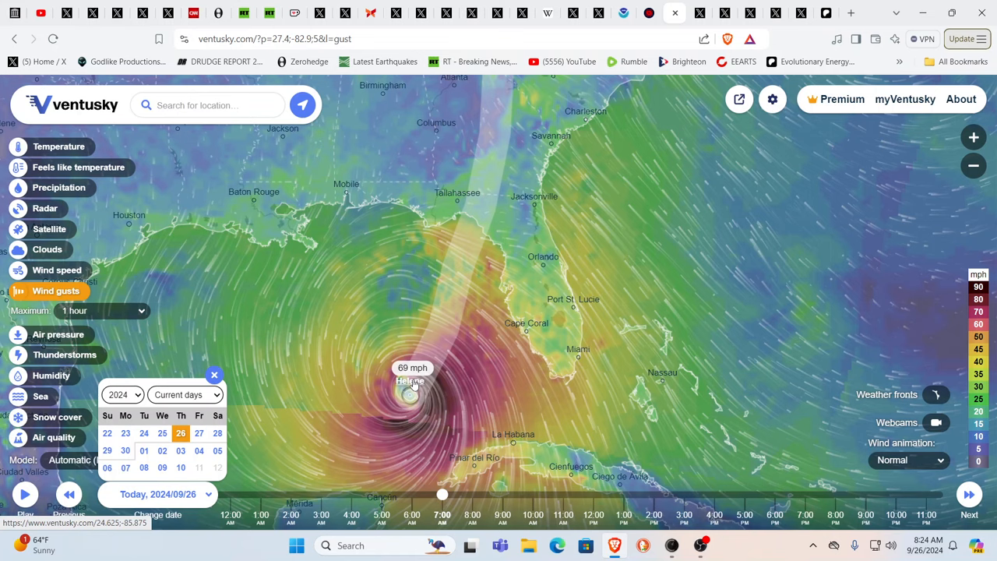
mouse_move(608, 195)
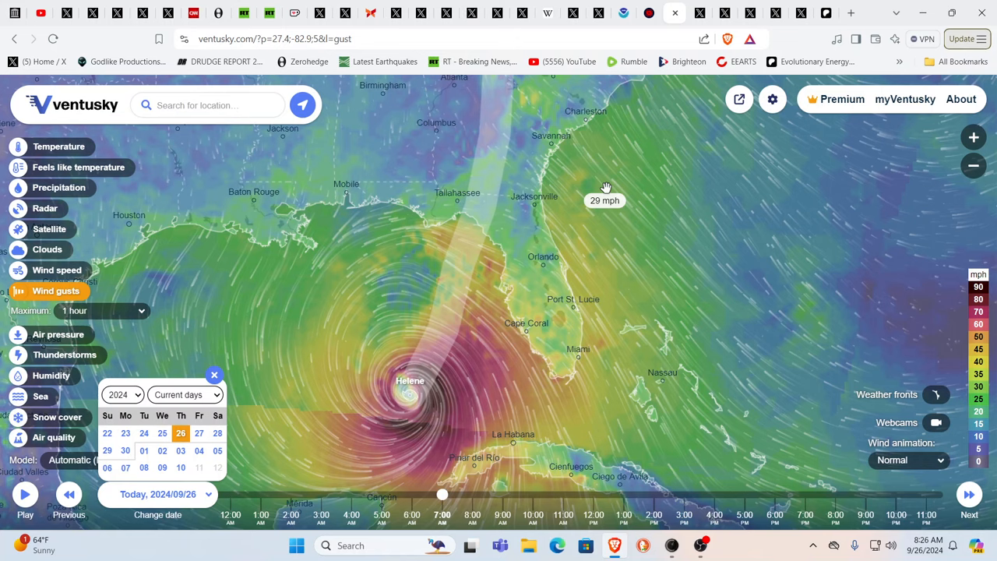
Leave the Ventusky map for the X post of St. Pete's North Shore Park underwater
drag(607, 187, 724, 253)
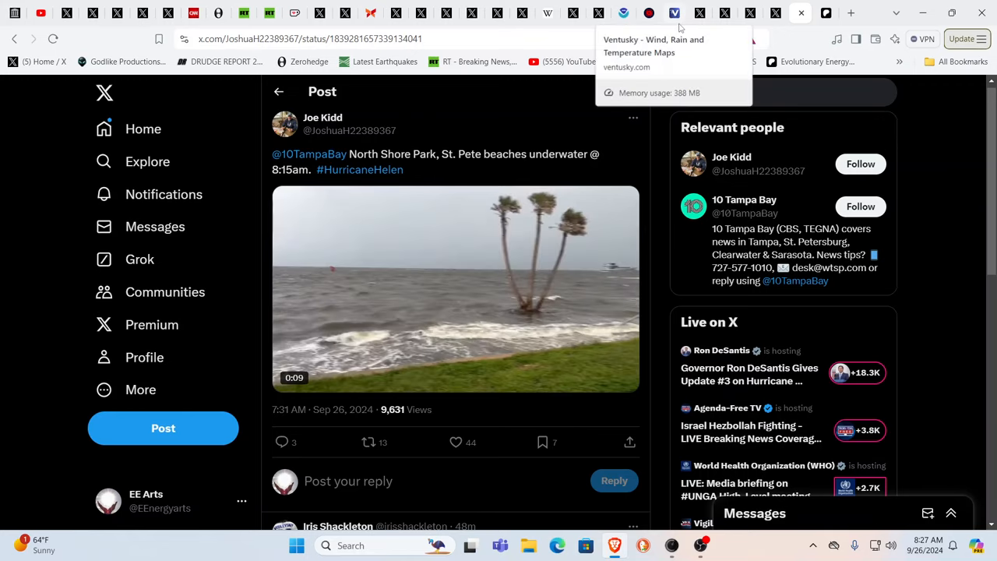
Open the X post with video of flooding in downtown Sarasota
click(674, 13)
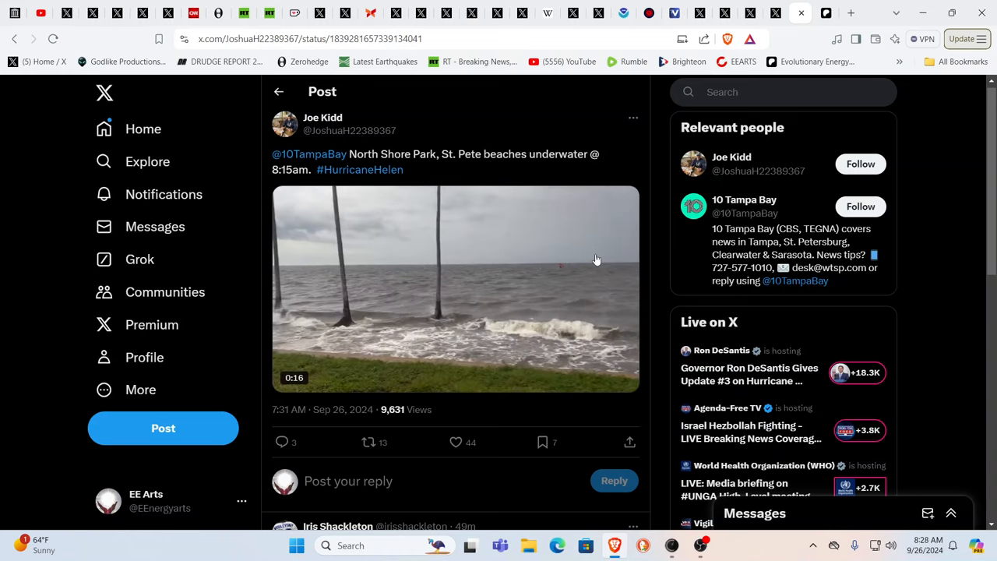
click(456, 288)
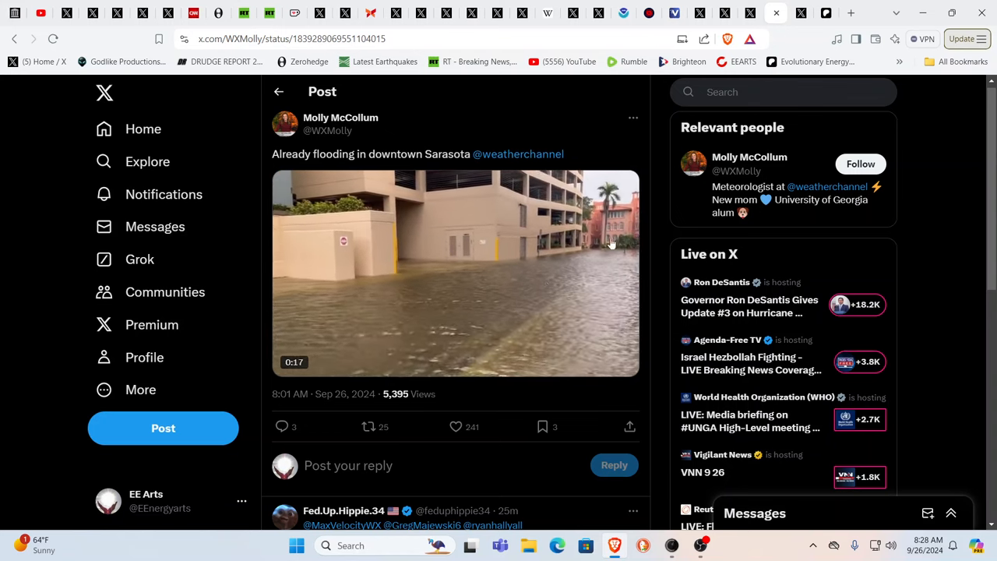
Open the X post reporting a confirmed tornado near Hilton Head Island, SC
click(456, 273)
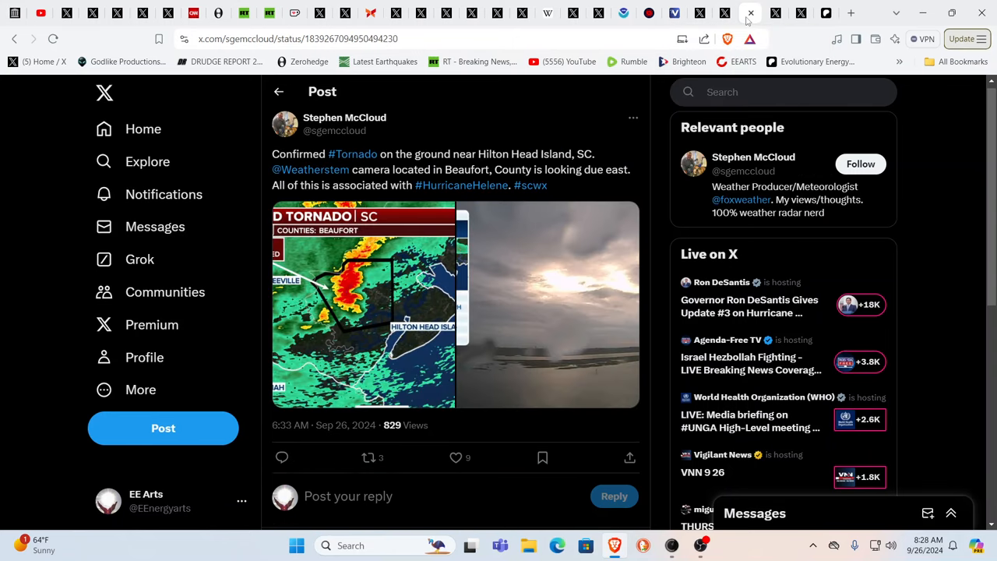
mouse_move(378, 279)
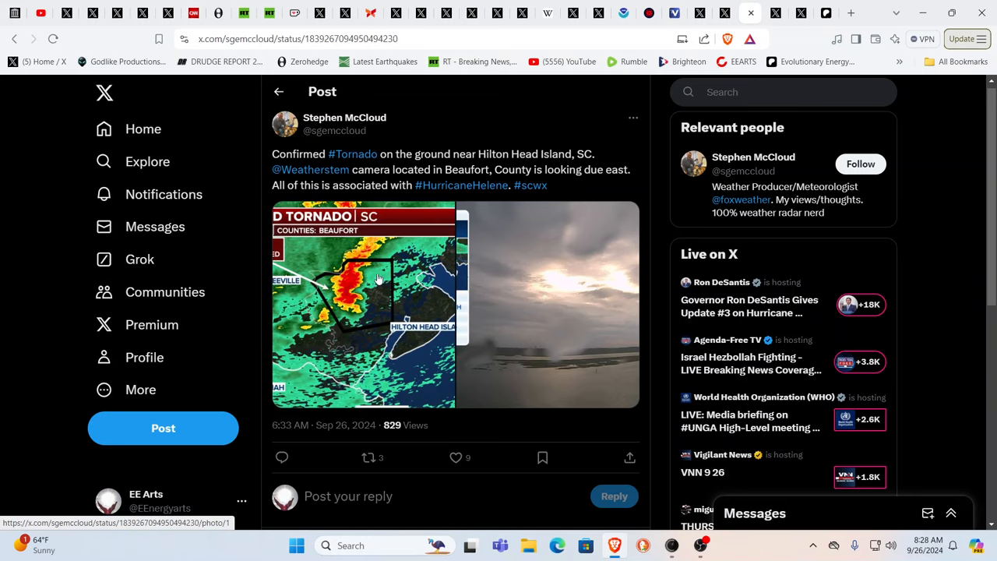
mouse_move(379, 277)
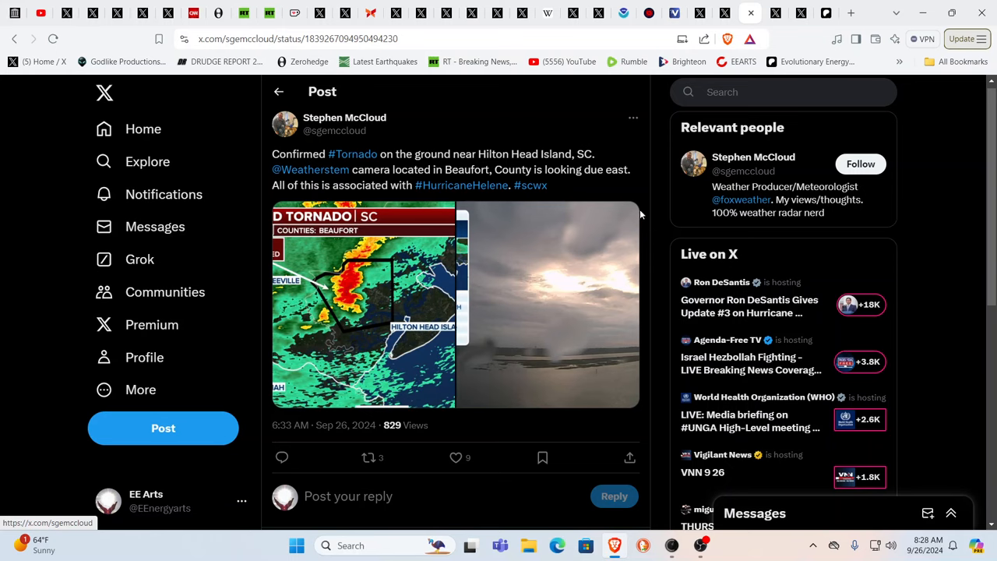
mouse_move(504, 231)
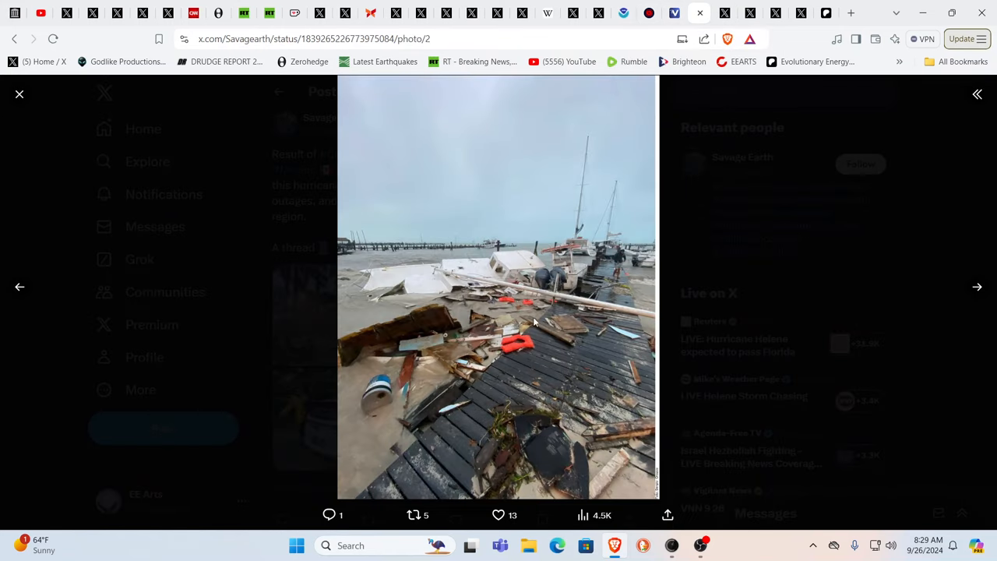
mouse_move(527, 334)
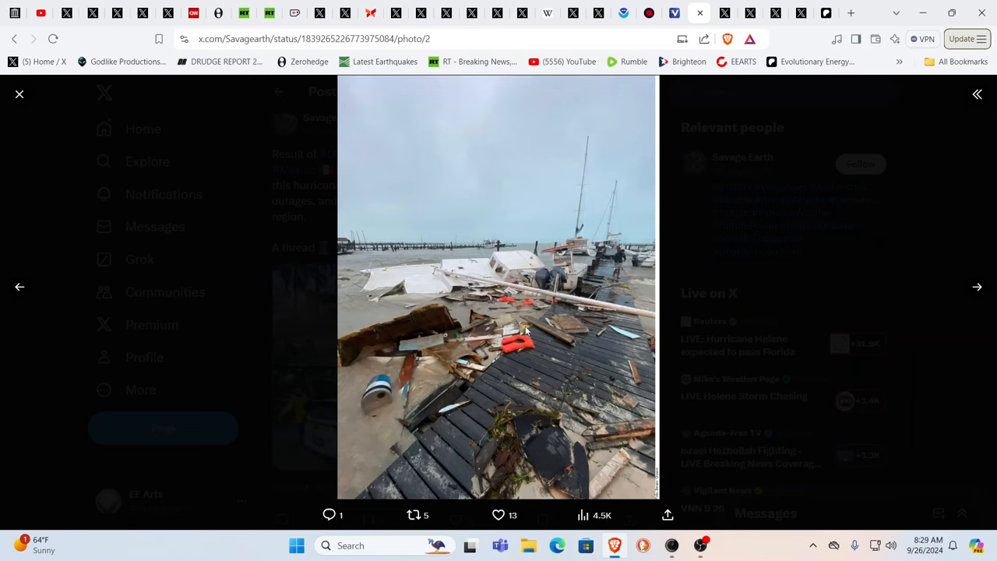
mouse_move(622, 81)
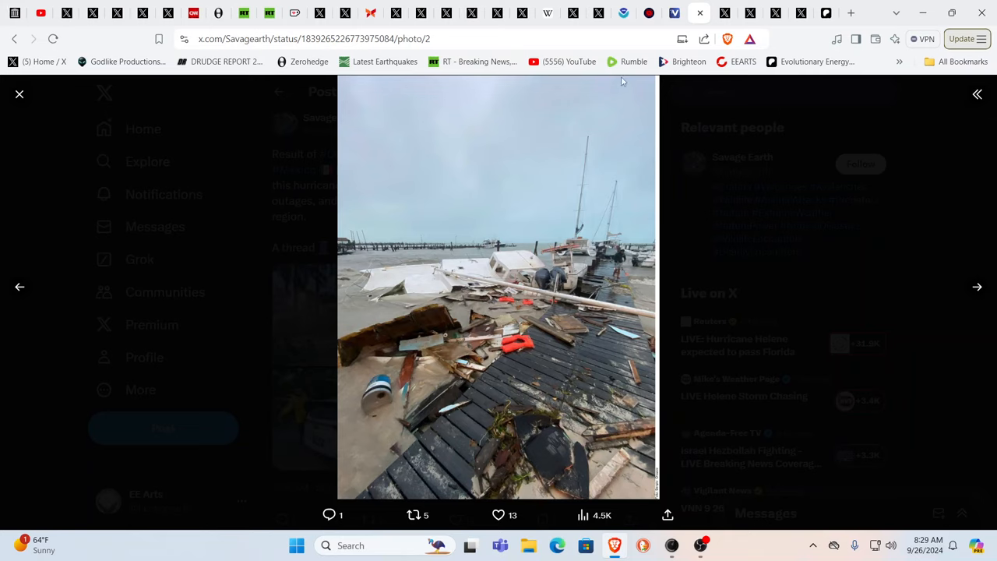
mouse_move(659, 14)
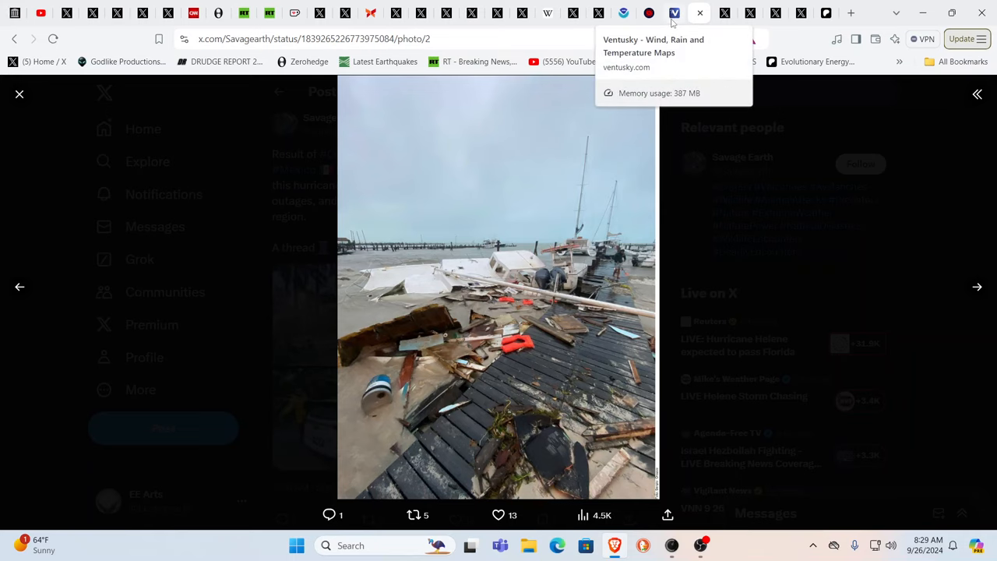
Switch to Ventusky's 2024/09/26 wind gust map showing Helene's forecast track
click(671, 12)
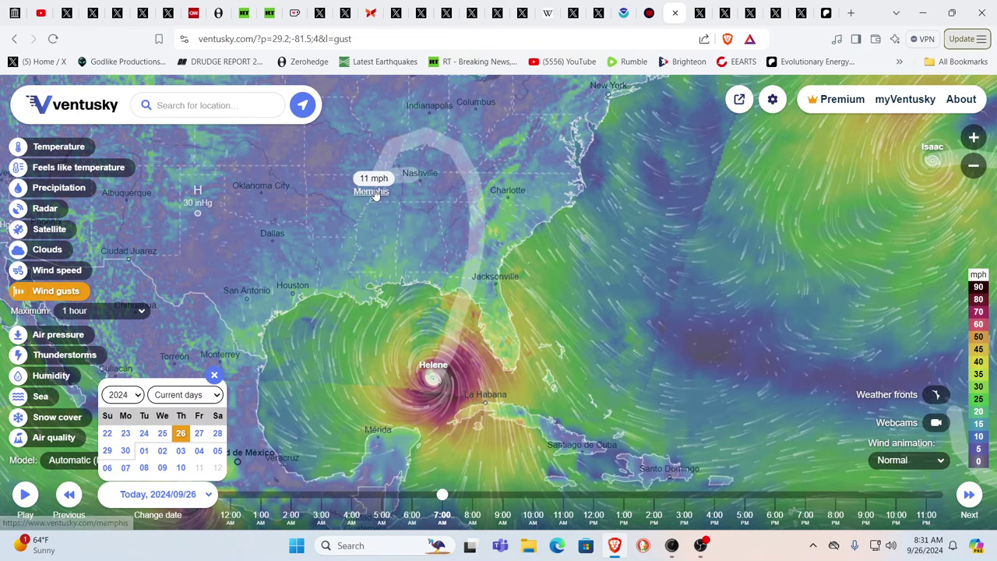
mouse_move(429, 185)
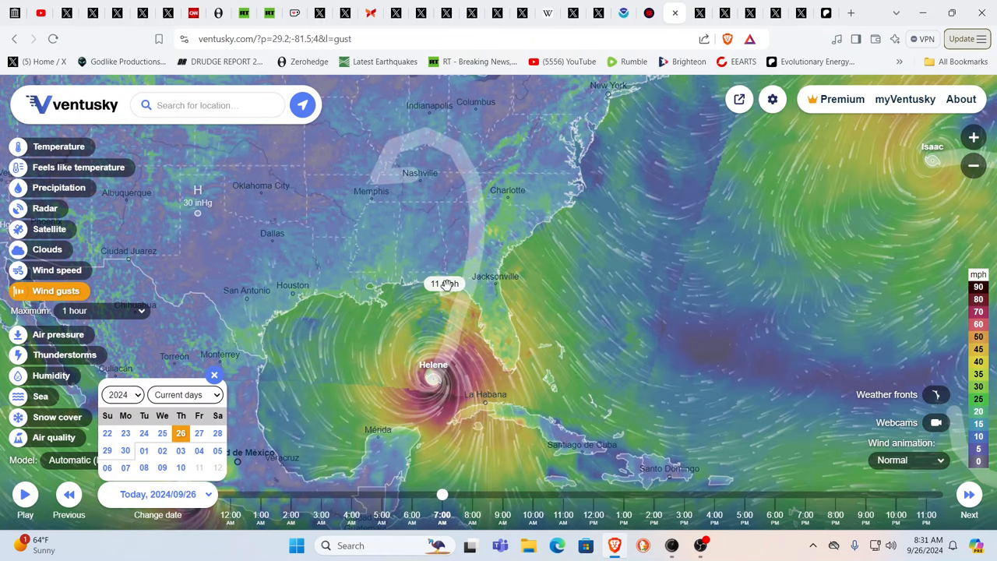
mouse_move(456, 389)
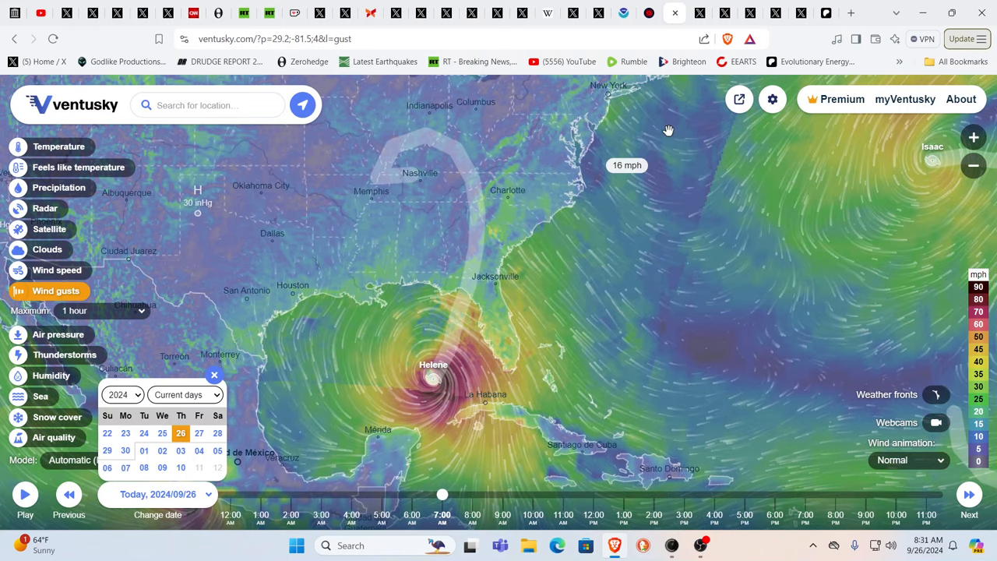
Switch to MyFoxHurricane's Hurricane Helene Models View page with computer model tracks
click(675, 13)
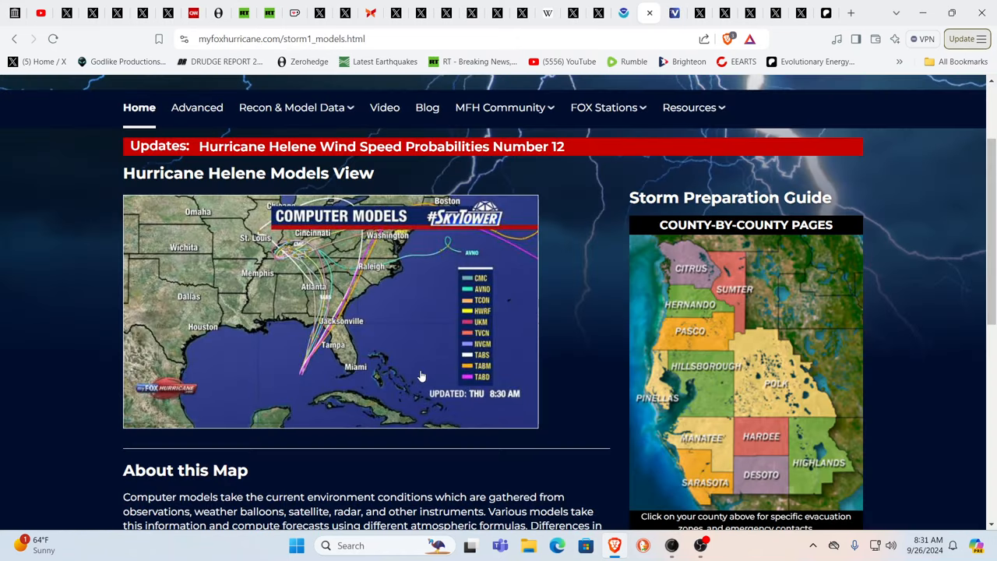
mouse_move(306, 372)
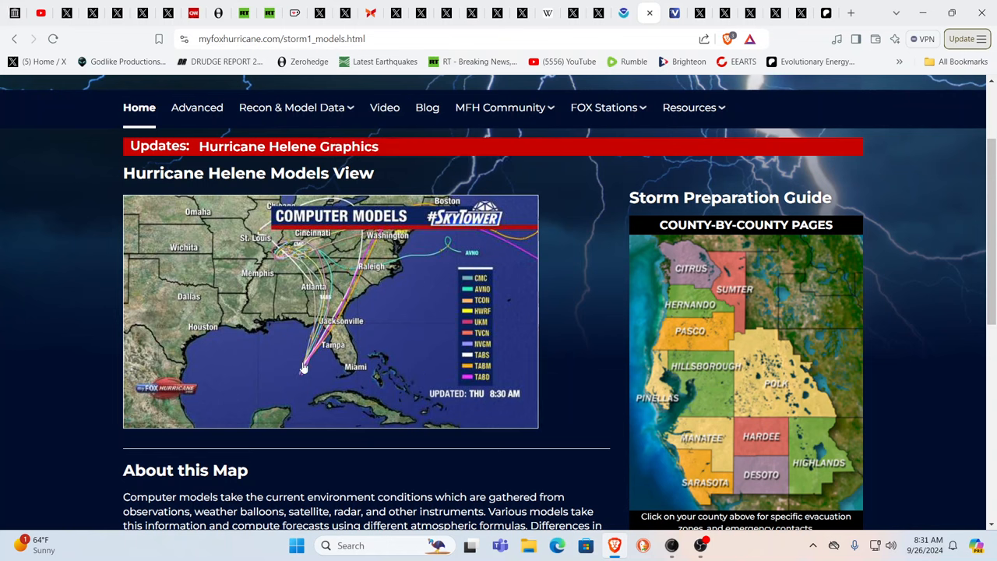
mouse_move(329, 336)
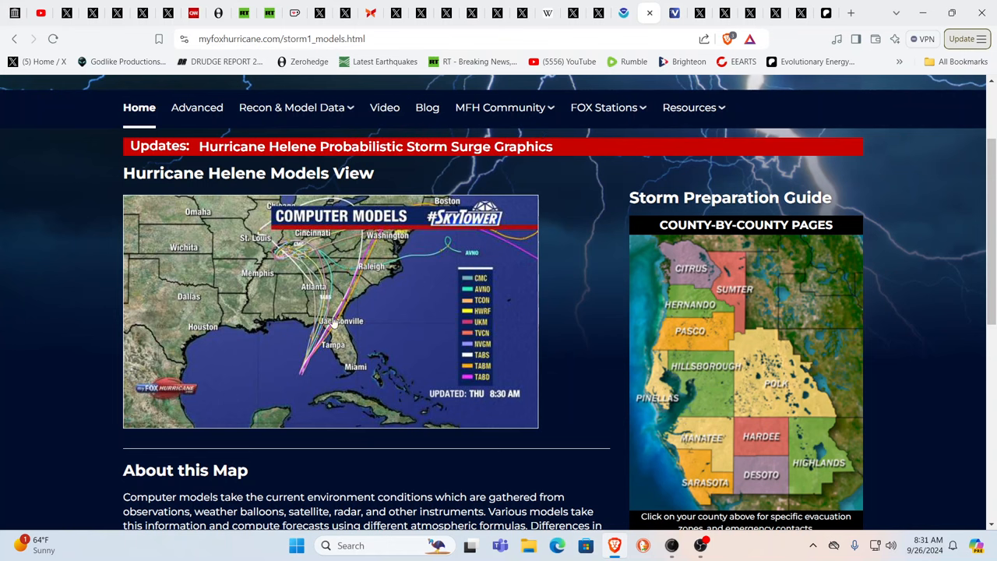
mouse_move(361, 272)
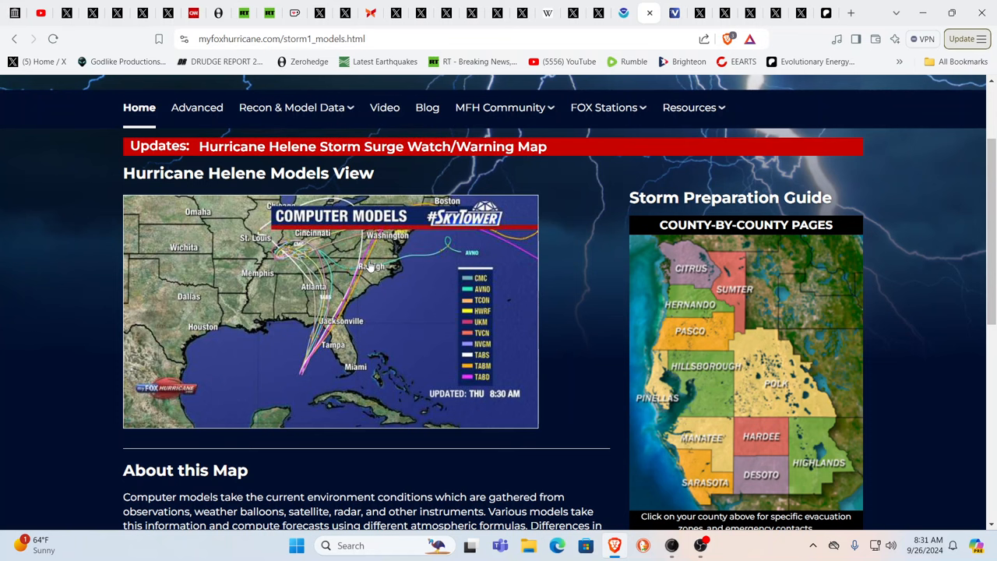
mouse_move(353, 263)
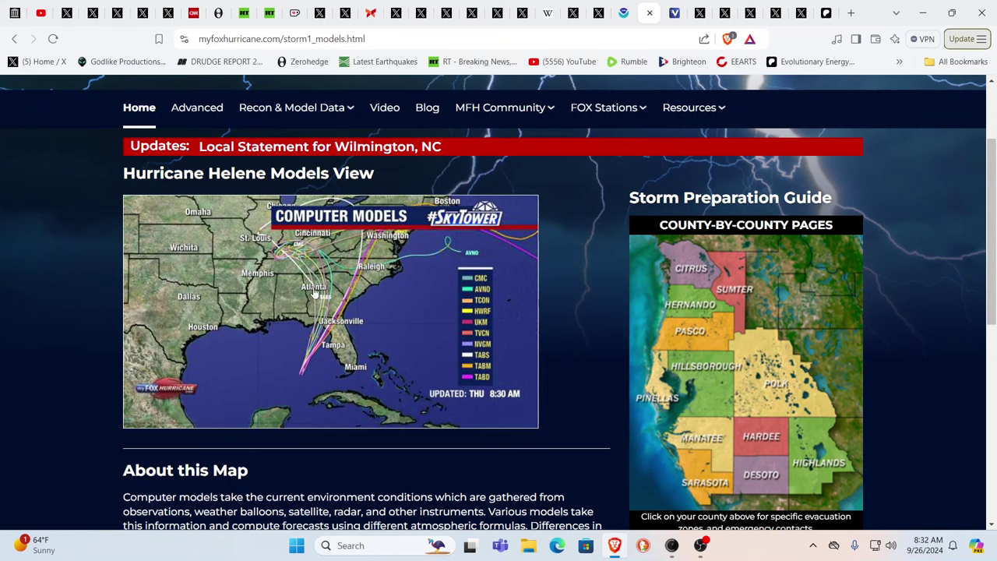
mouse_move(326, 296)
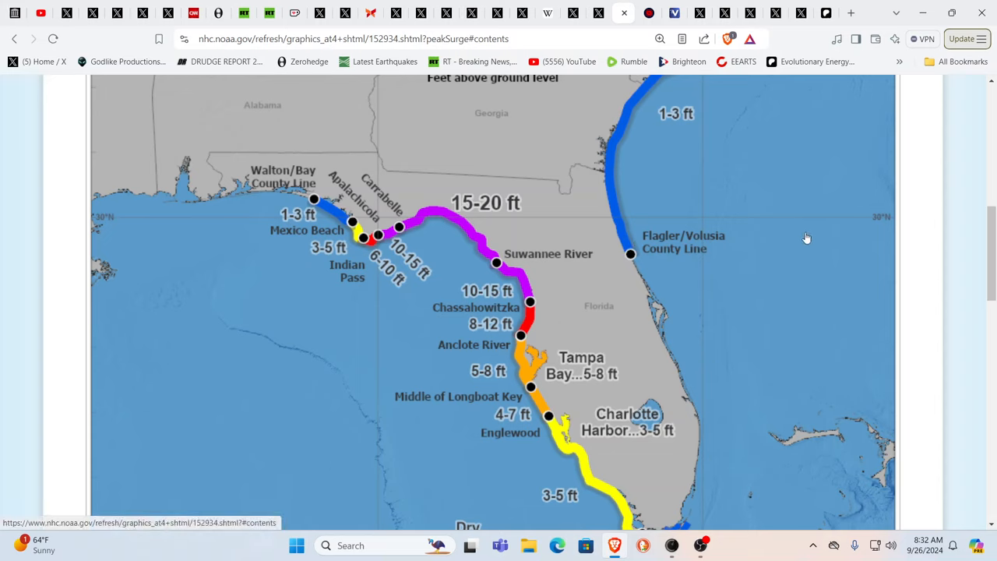
mouse_move(493, 234)
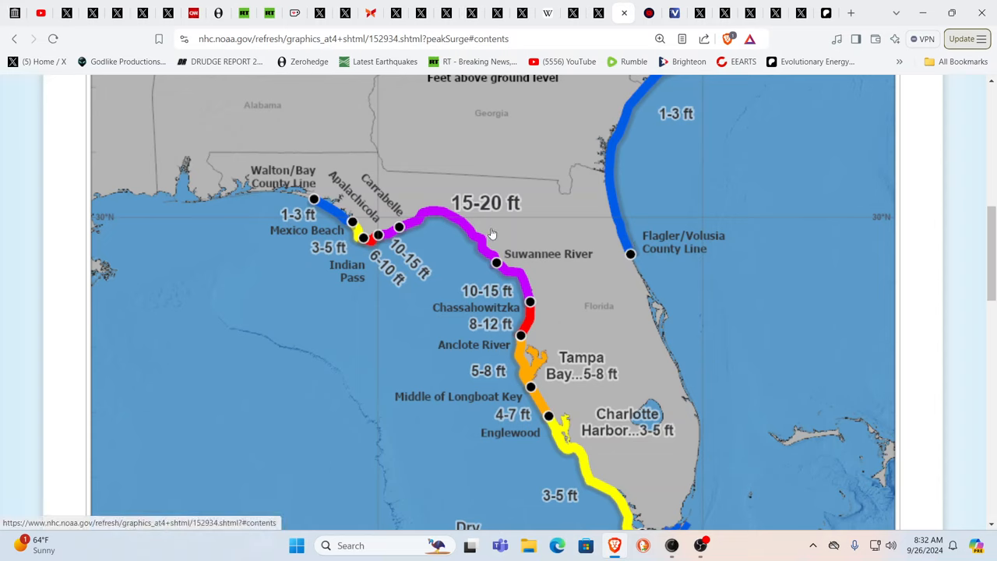
mouse_move(663, 187)
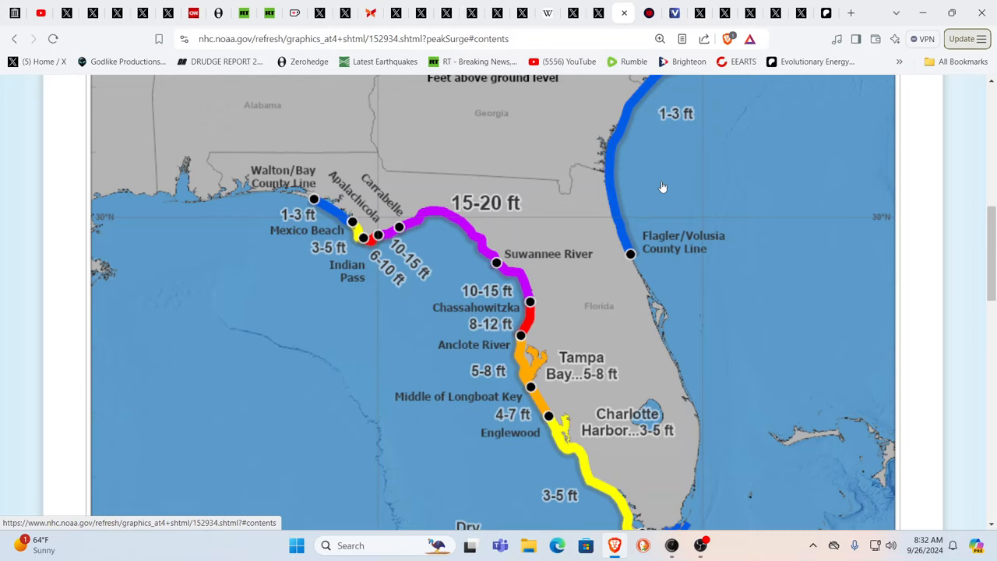
mouse_move(464, 231)
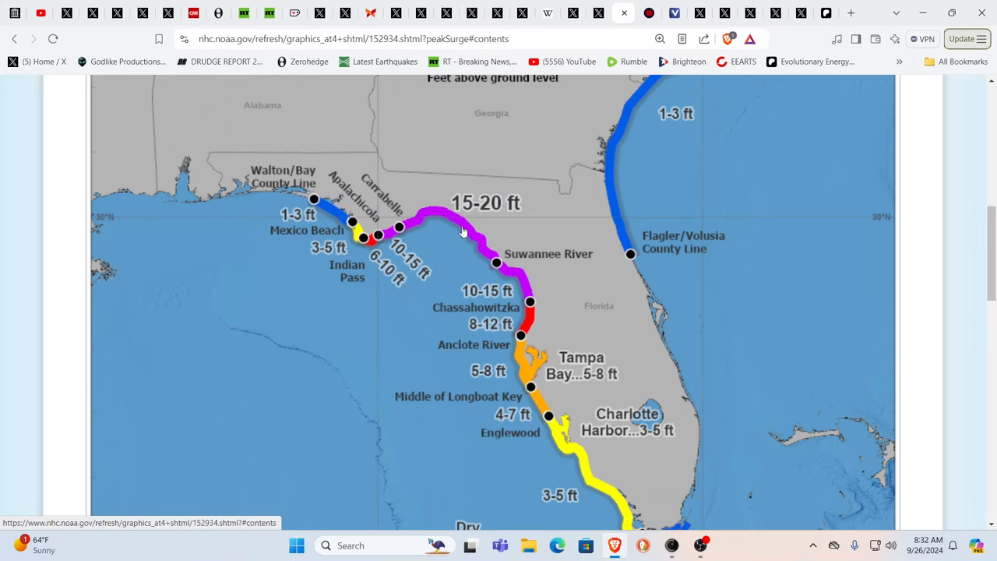
mouse_move(523, 312)
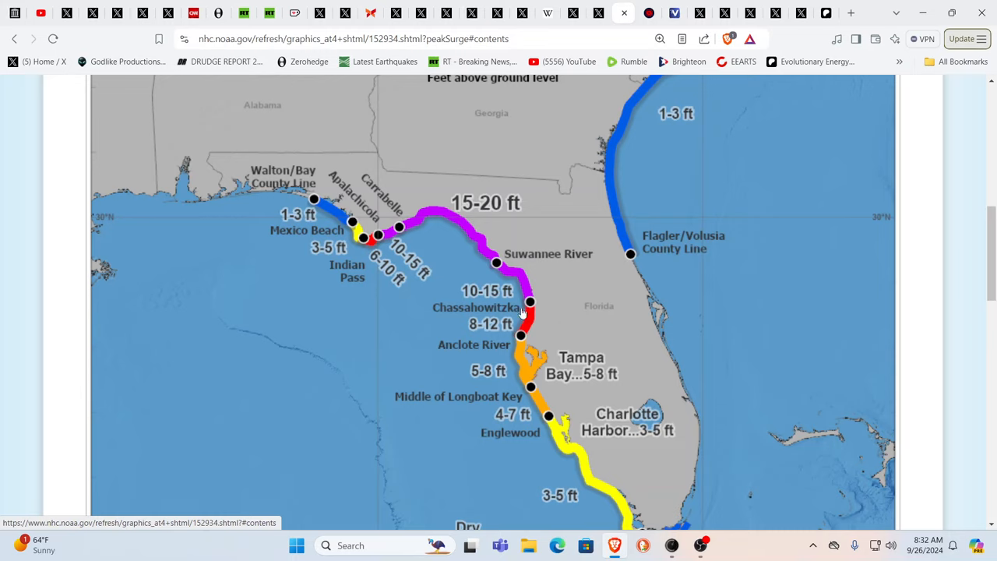
mouse_move(518, 323)
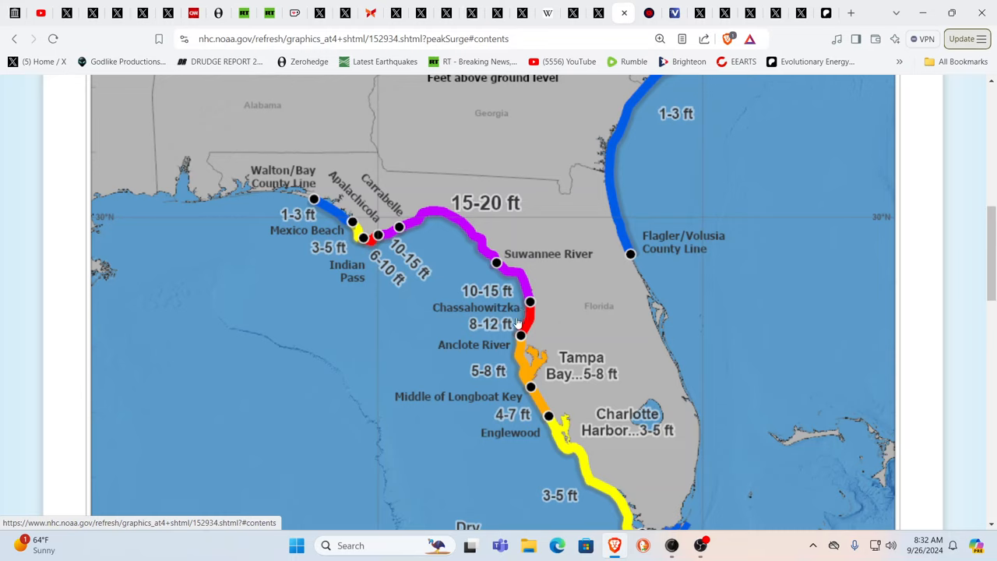
mouse_move(522, 309)
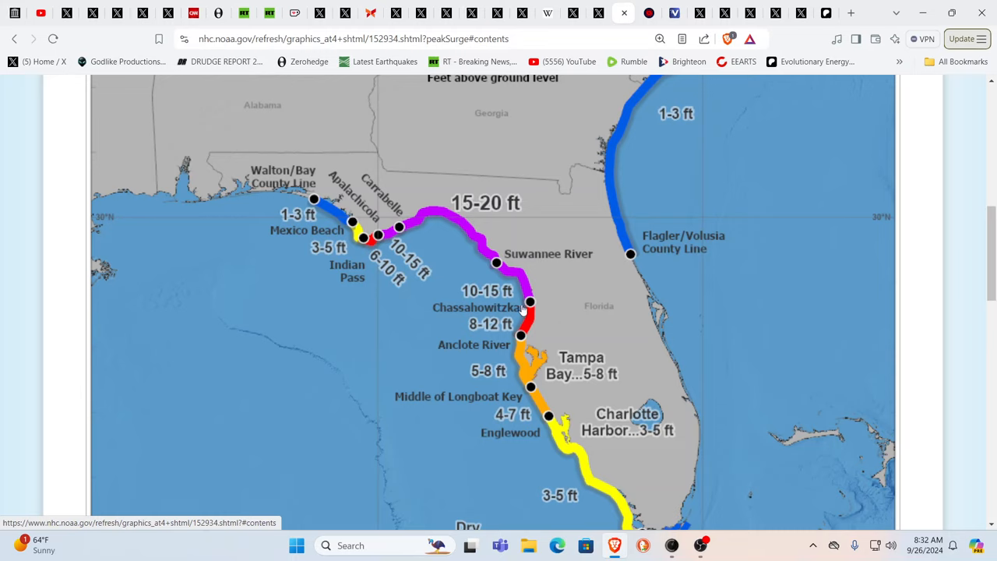
mouse_move(540, 291)
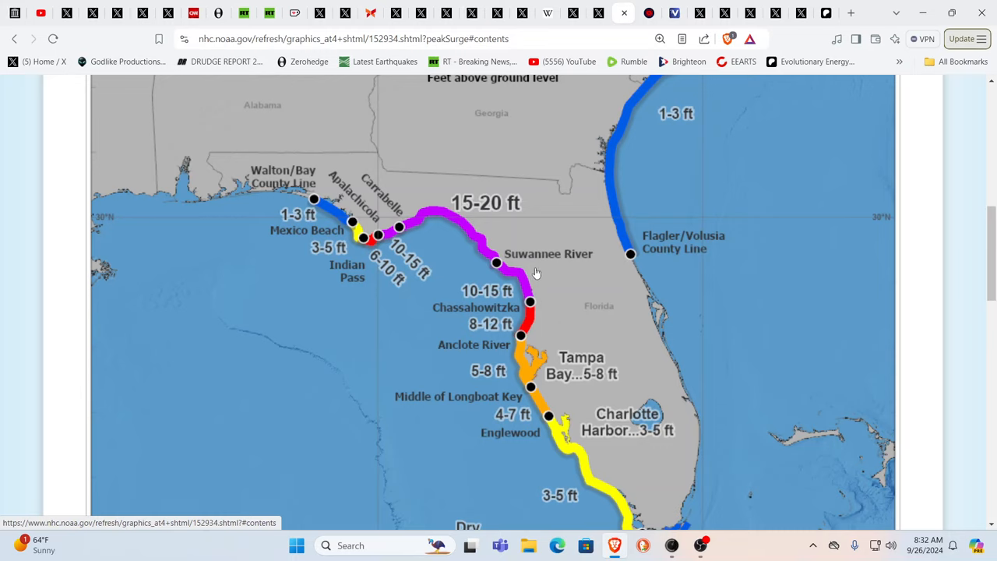
mouse_move(538, 263)
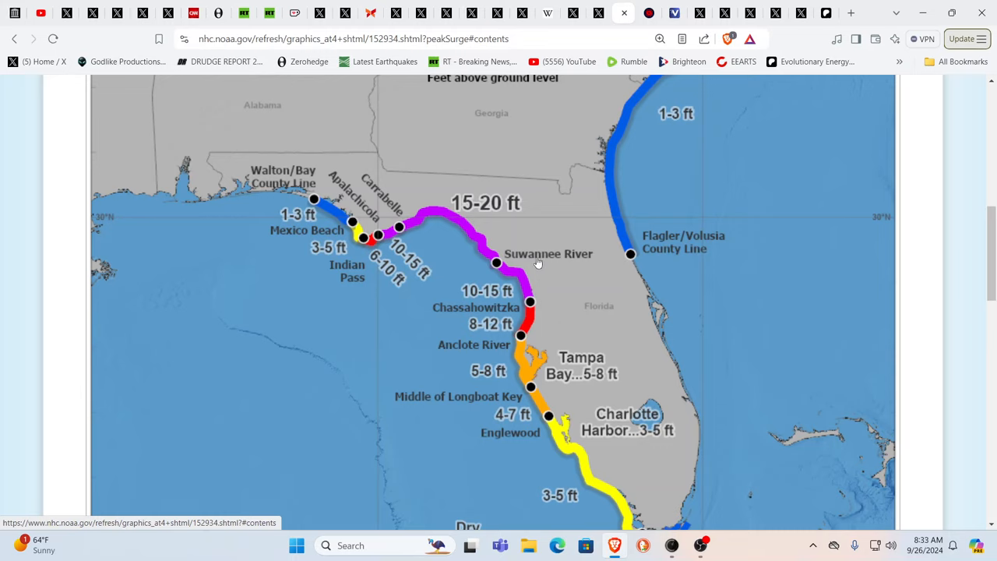
mouse_move(533, 263)
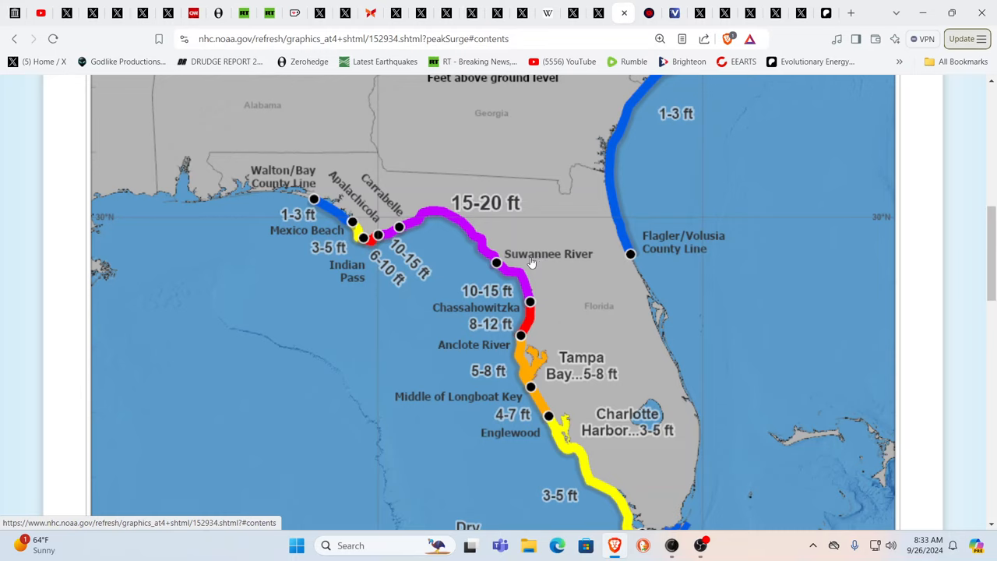
mouse_move(517, 261)
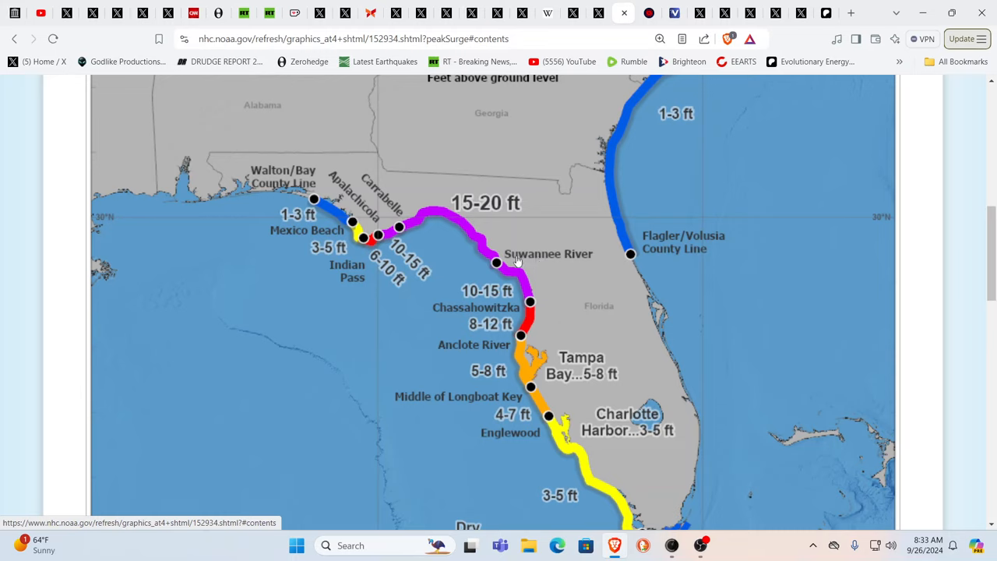
mouse_move(514, 258)
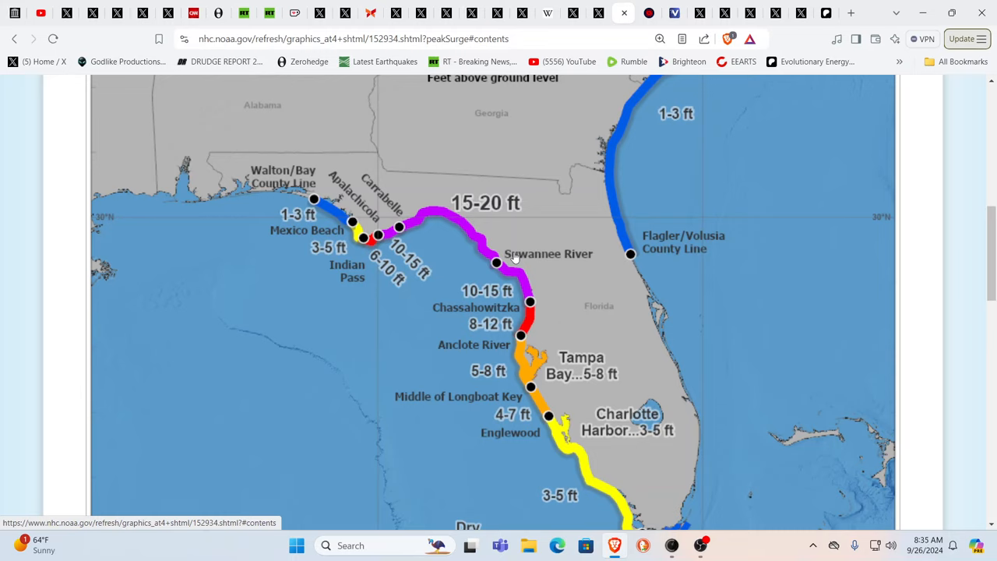
mouse_move(508, 257)
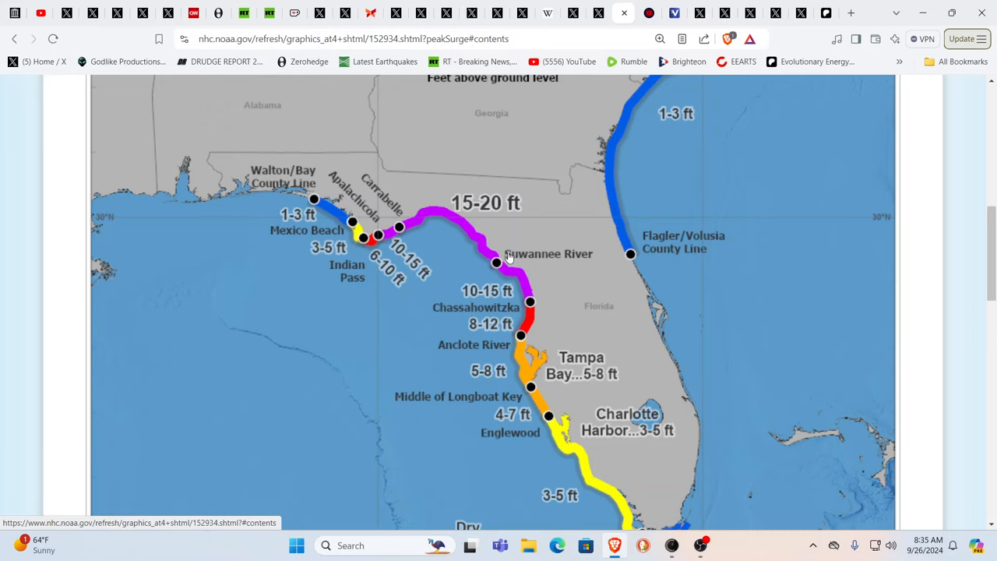
mouse_move(489, 222)
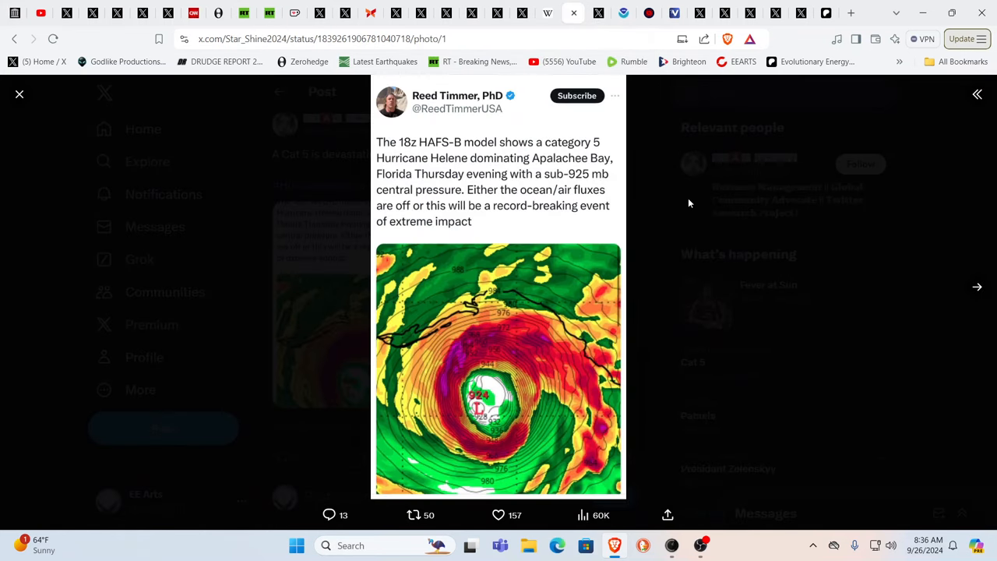
click(499, 515)
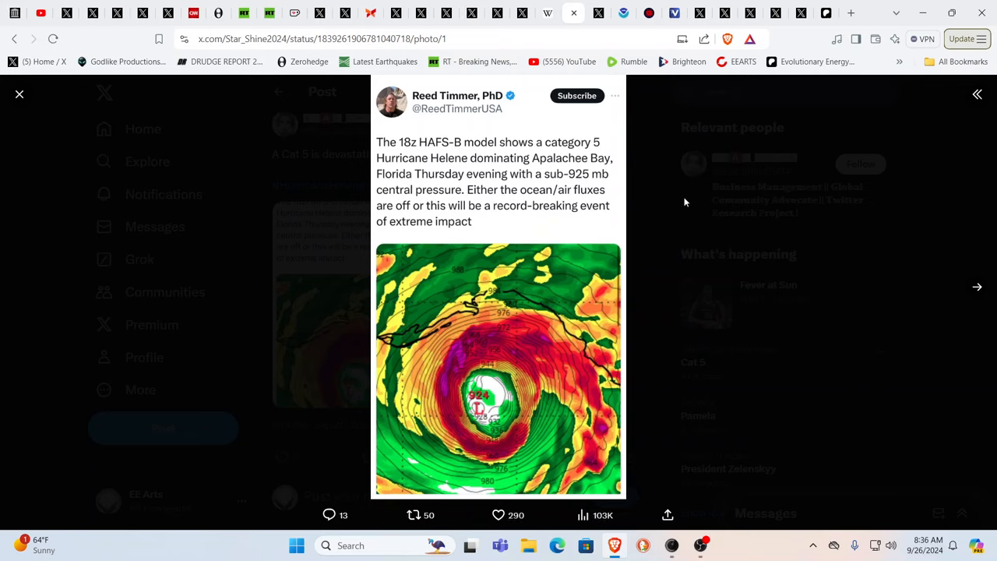
mouse_move(676, 205)
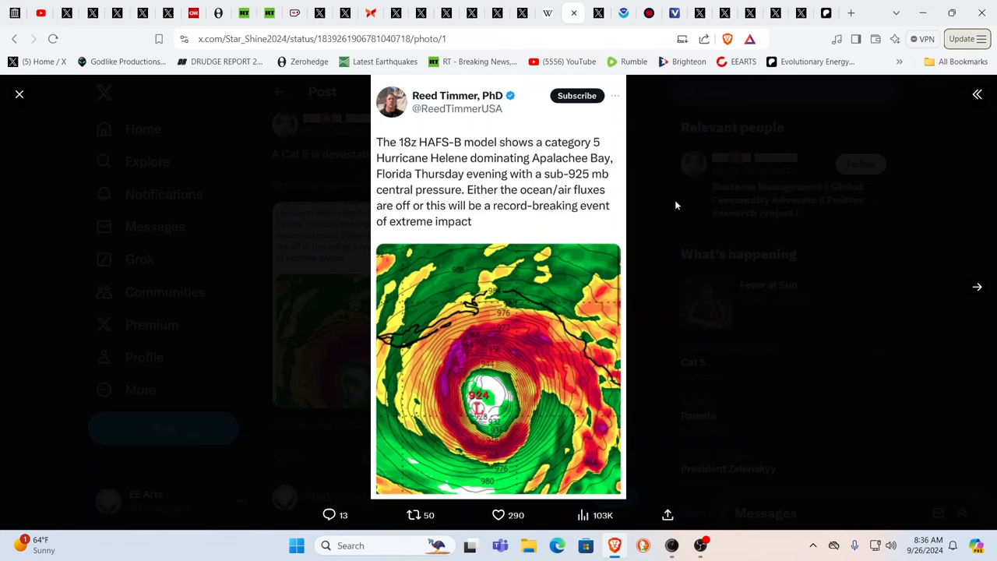
mouse_move(673, 208)
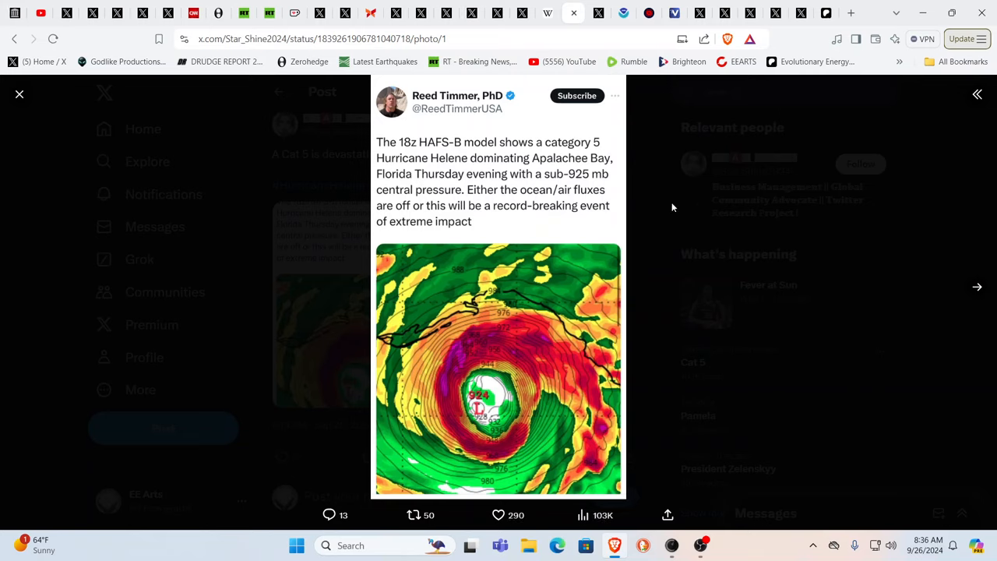
mouse_move(634, 231)
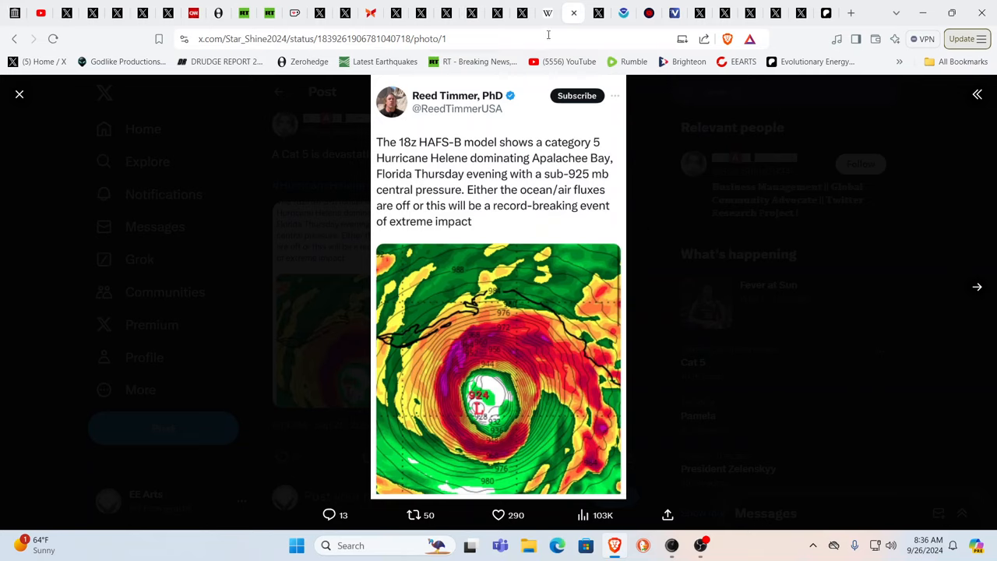
Switch to Wikipedia's List of Atlantic hurricane records article
click(548, 12)
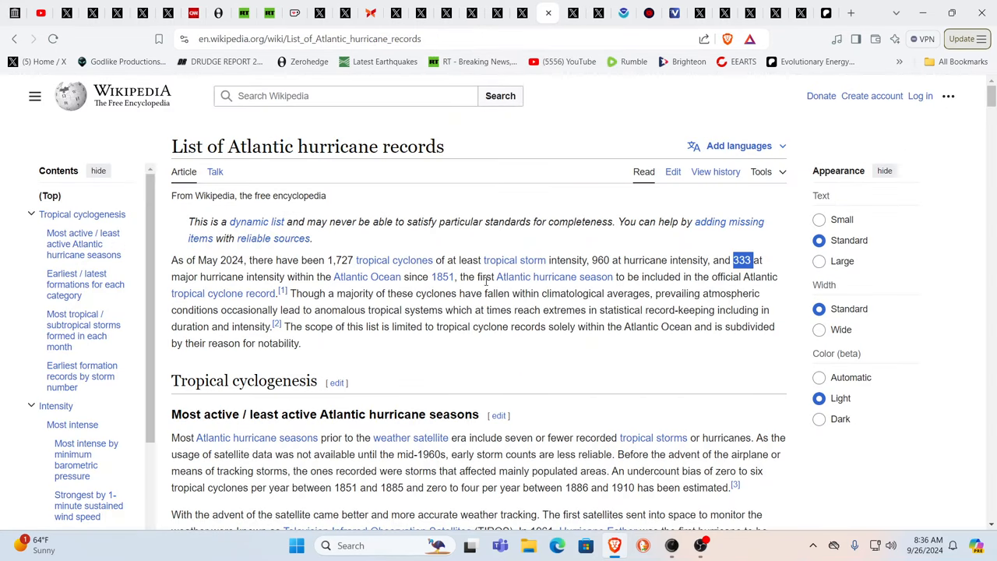
mouse_move(452, 336)
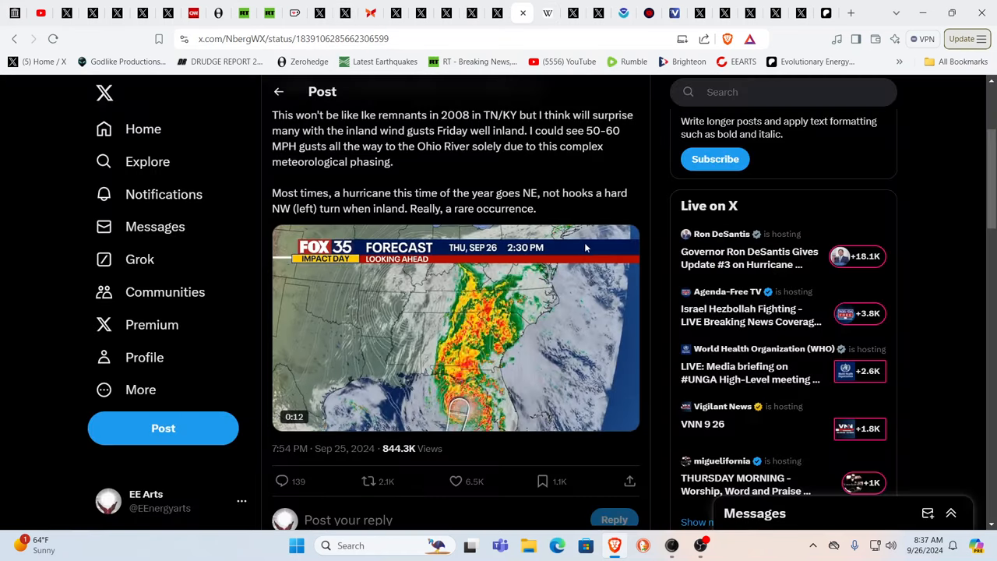
Scroll through the meteorologist's Helene Fujiwara Effect post and its forecast map
scroll(up, 3)
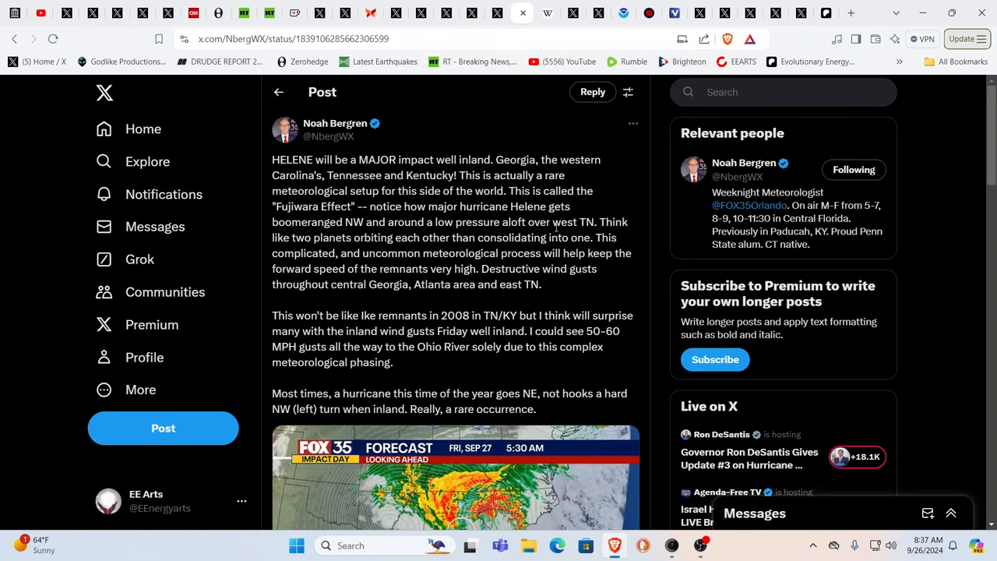
scroll(down, 3)
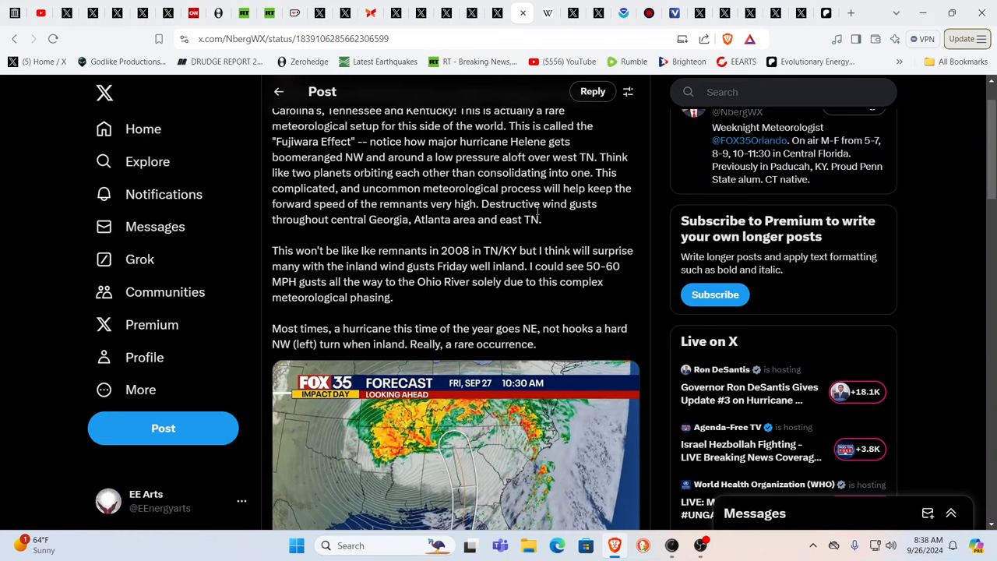
scroll(down, 3)
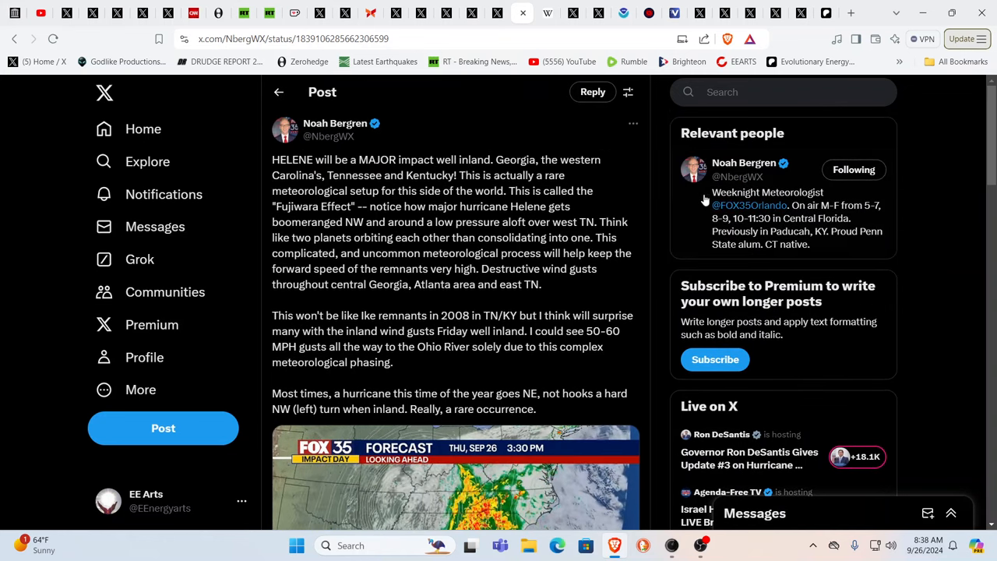
mouse_move(744, 162)
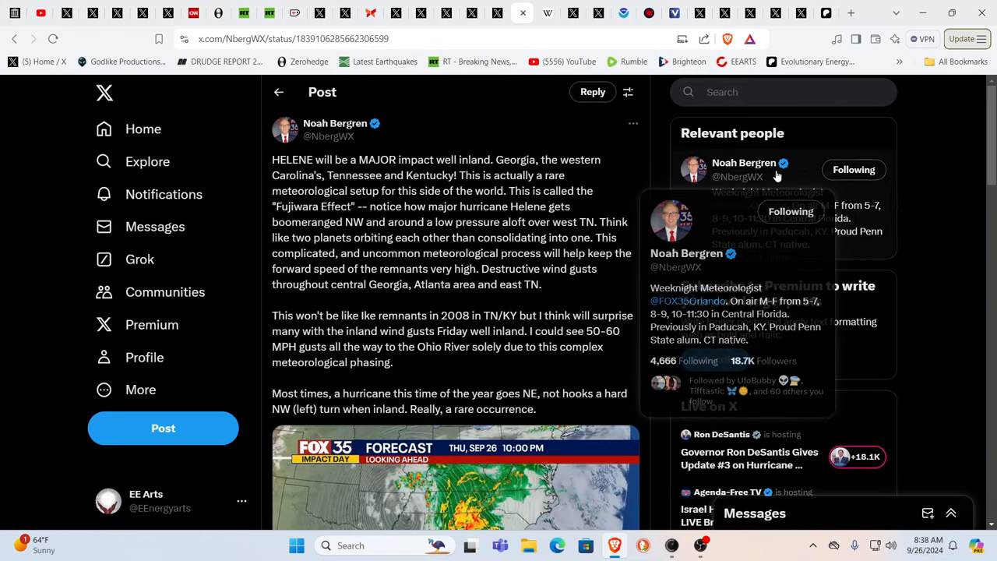
mouse_move(943, 204)
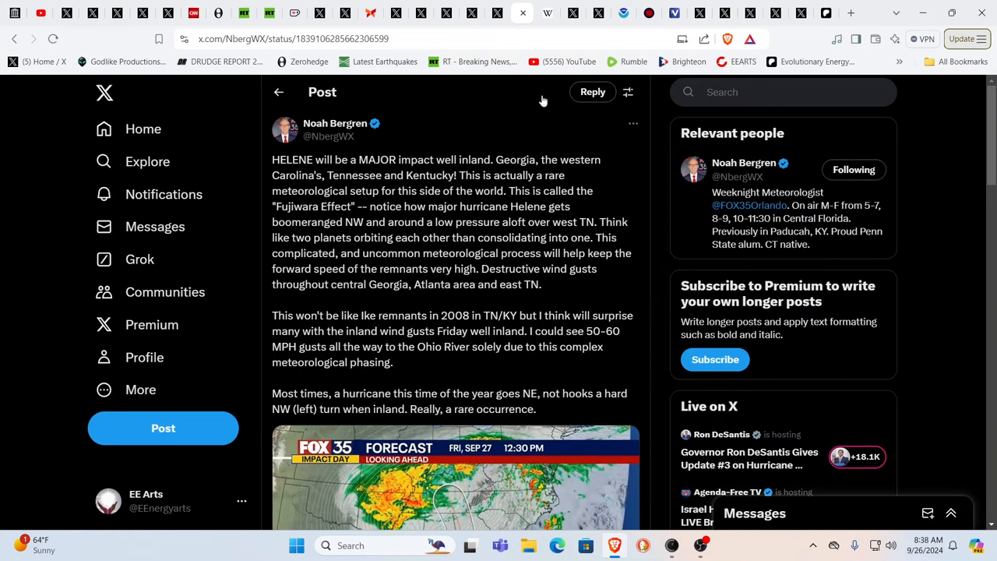
scroll(down, 3)
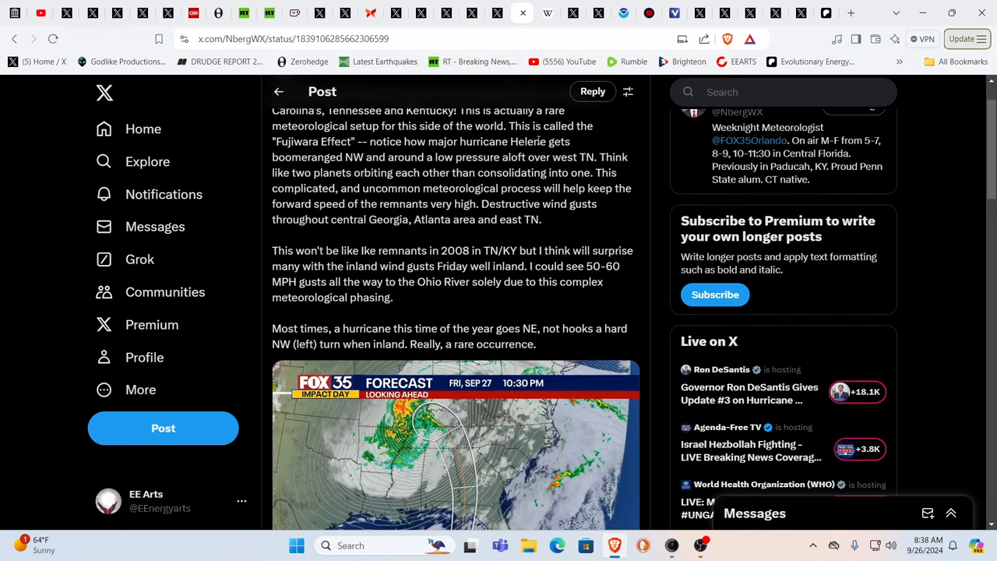
scroll(down, 3)
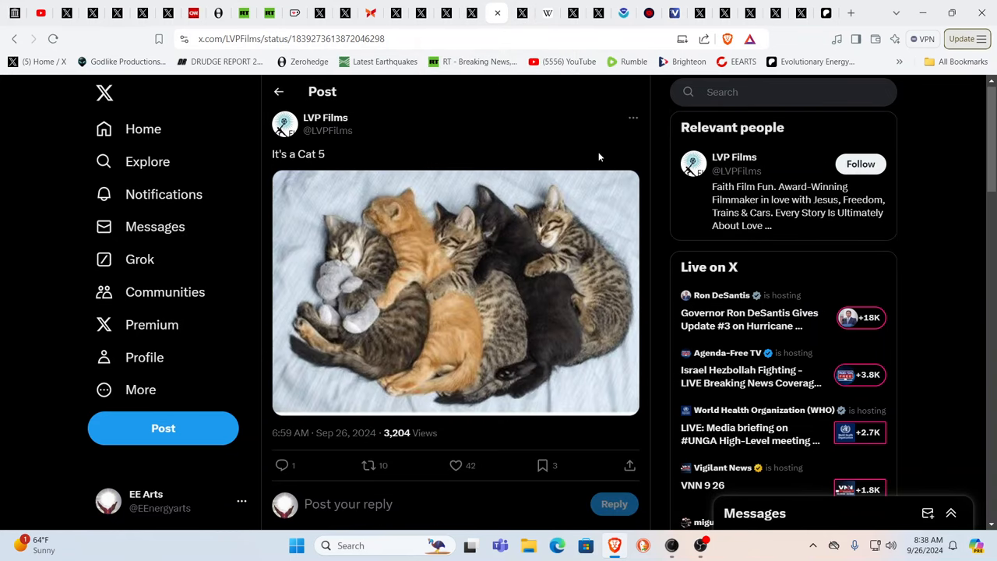
mouse_move(915, 163)
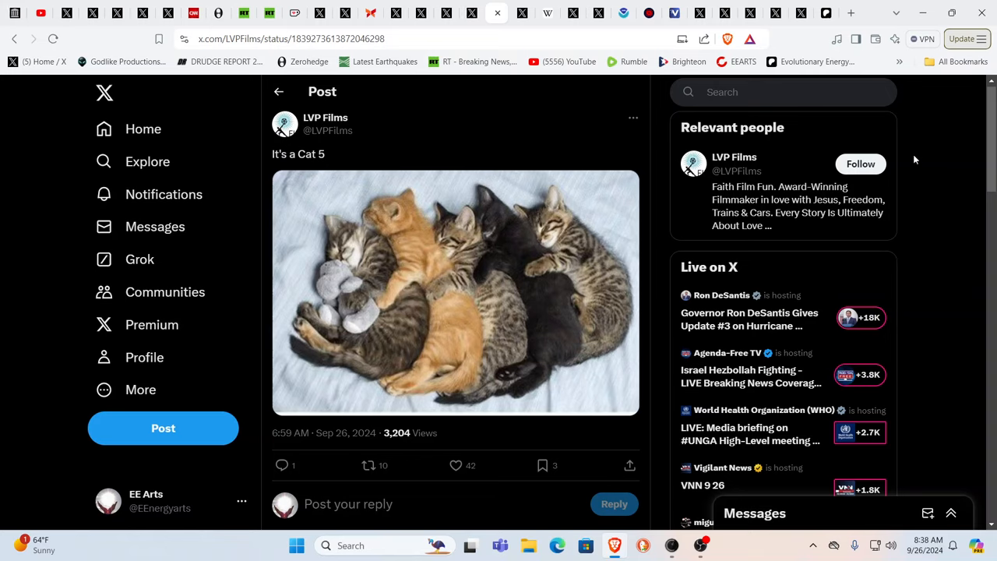
mouse_move(830, 138)
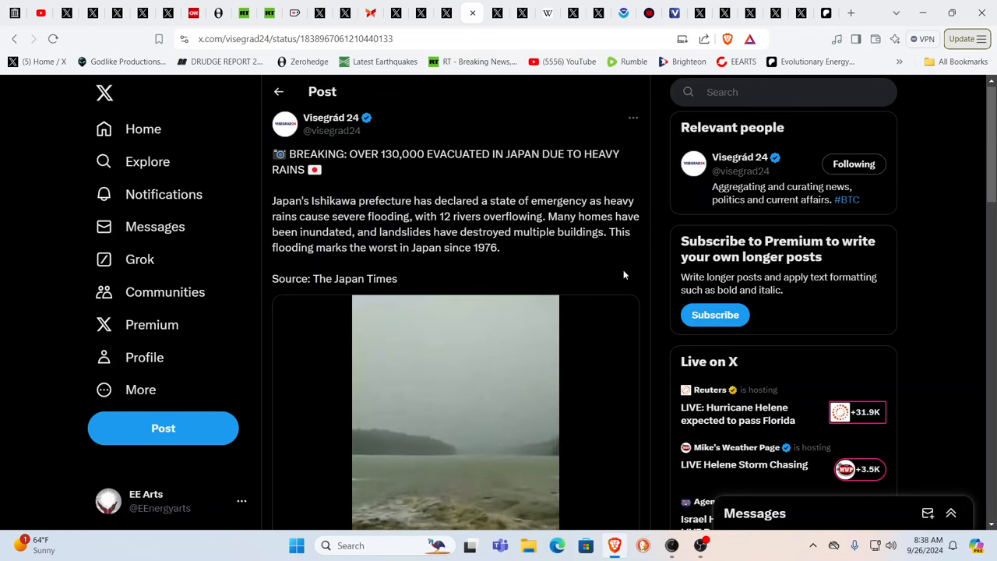
Scroll down through the Japan evacuation post's text and video
scroll(down, 3)
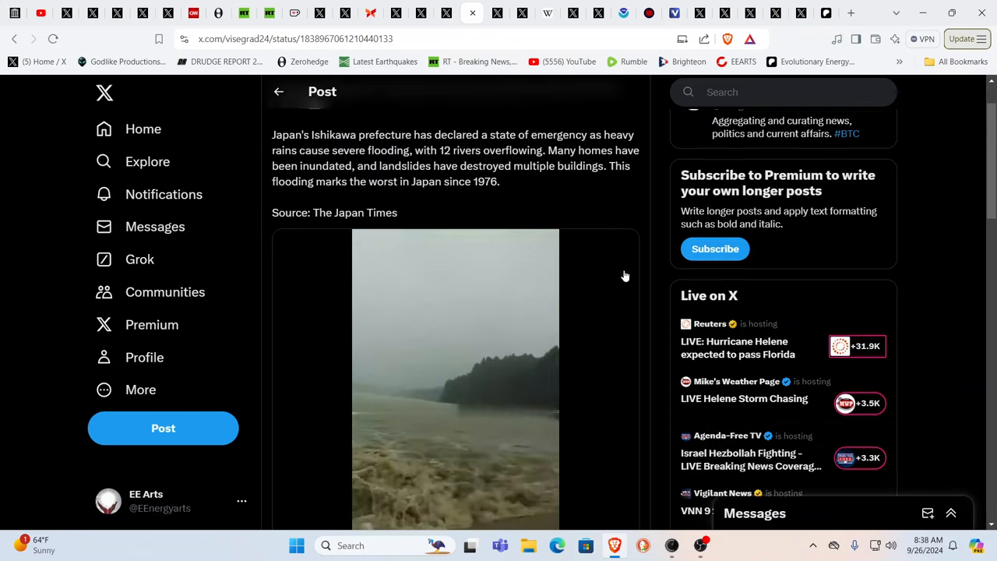
scroll(down, 3)
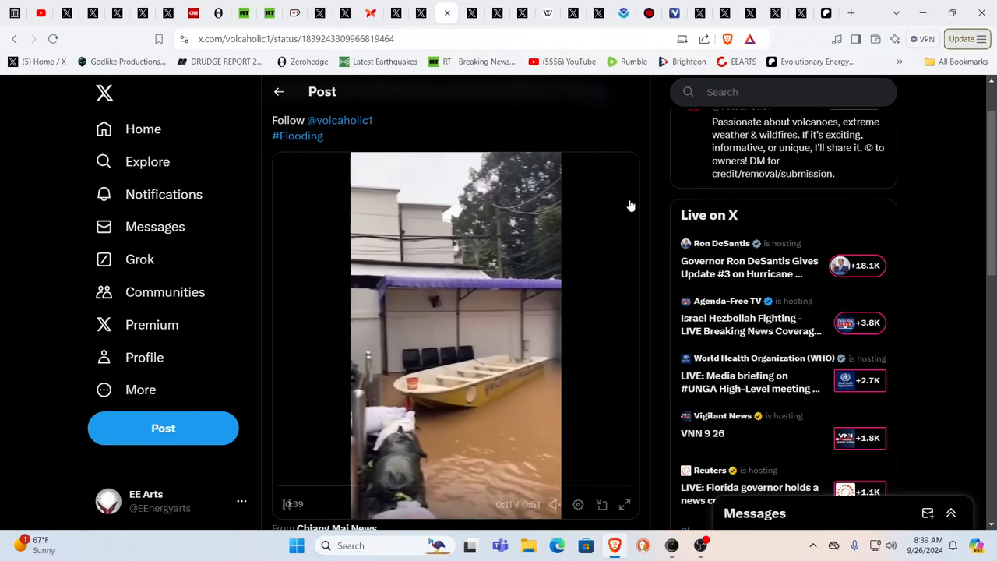
Click the playing #Flooding video of a boat in a flooded street
click(456, 335)
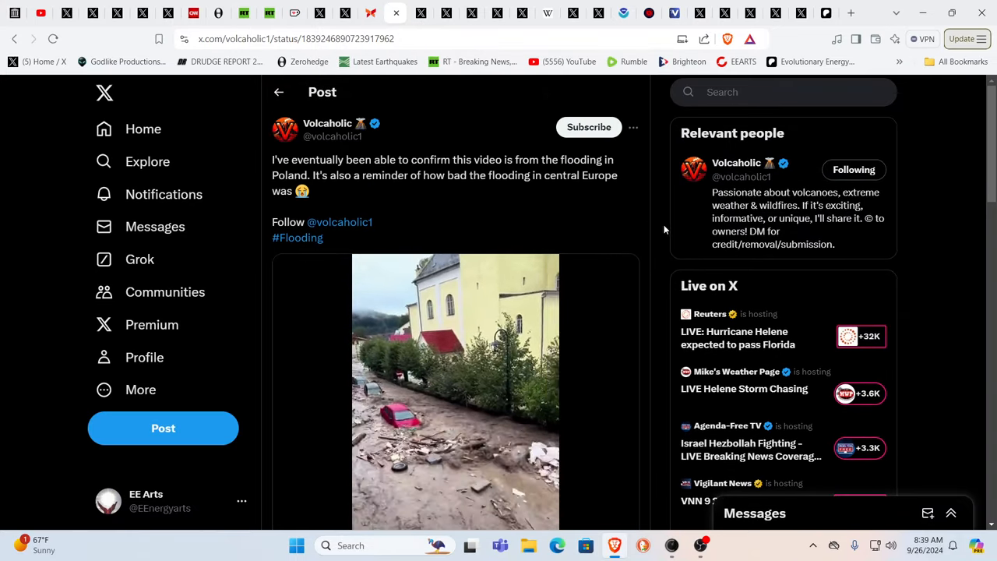
Scroll to the Poland flood video showing a red car swept down a muddy street
scroll(down, 3)
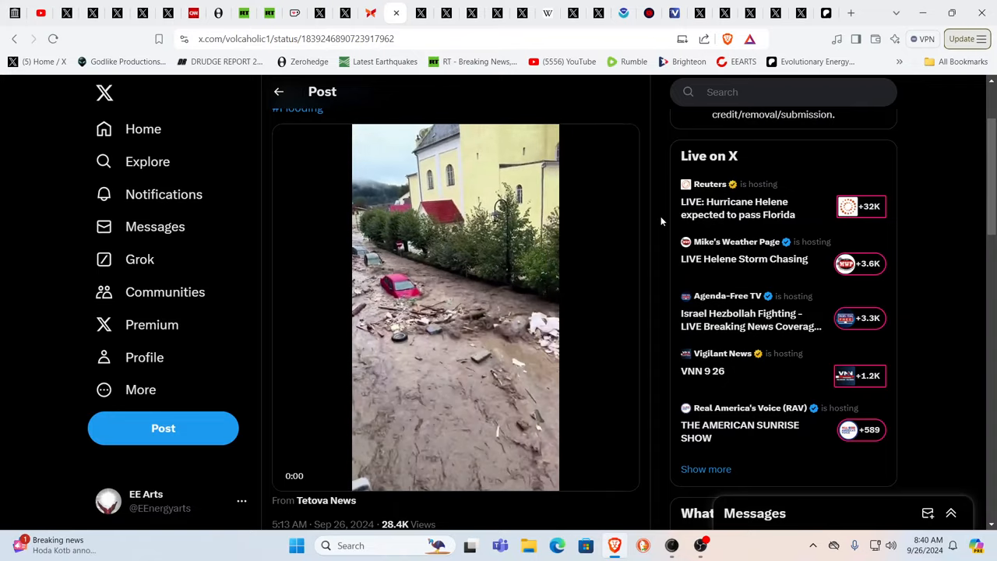
click(455, 304)
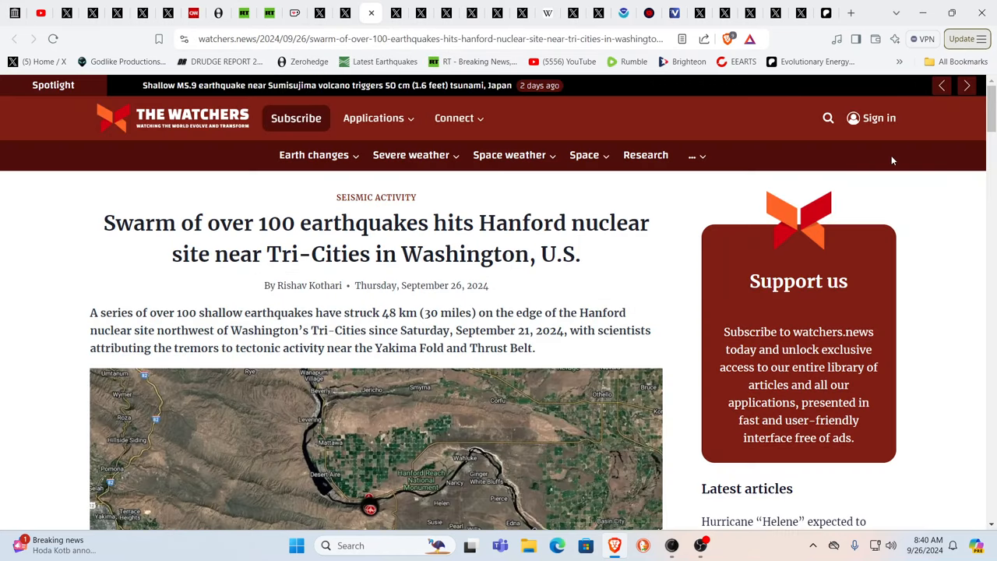
mouse_move(973, 146)
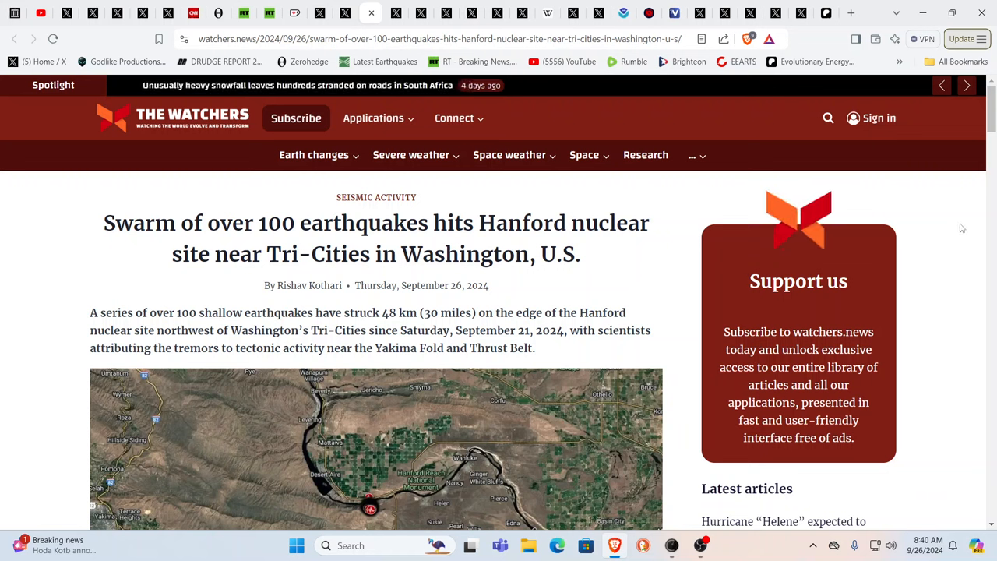
mouse_move(965, 220)
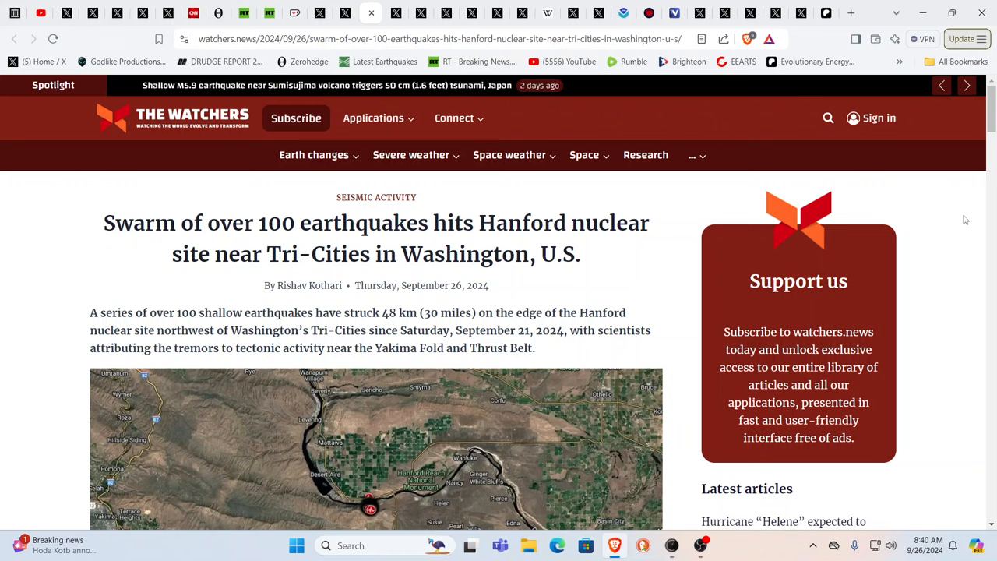
mouse_move(955, 317)
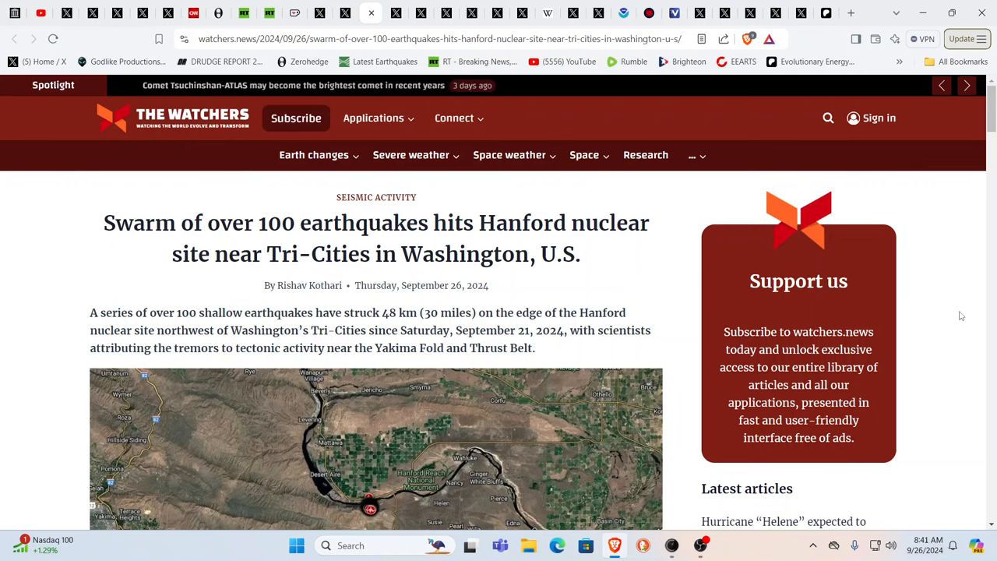
scroll(down, 3)
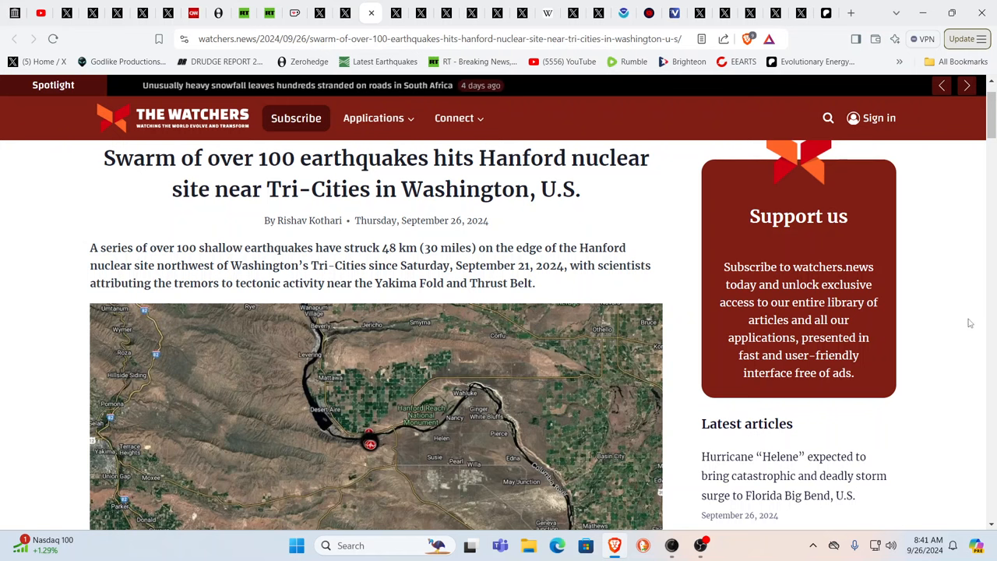
scroll(down, 3)
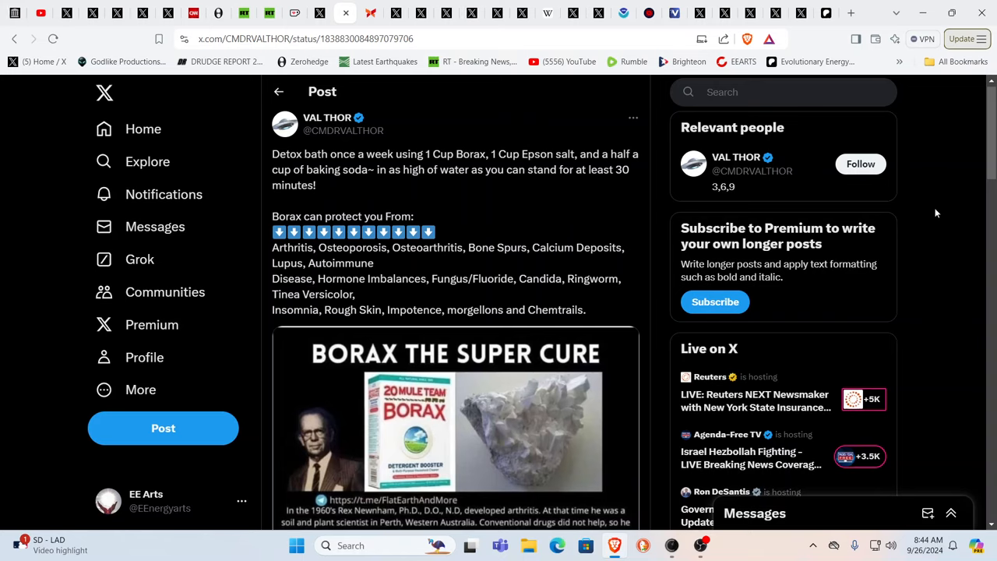
mouse_move(919, 215)
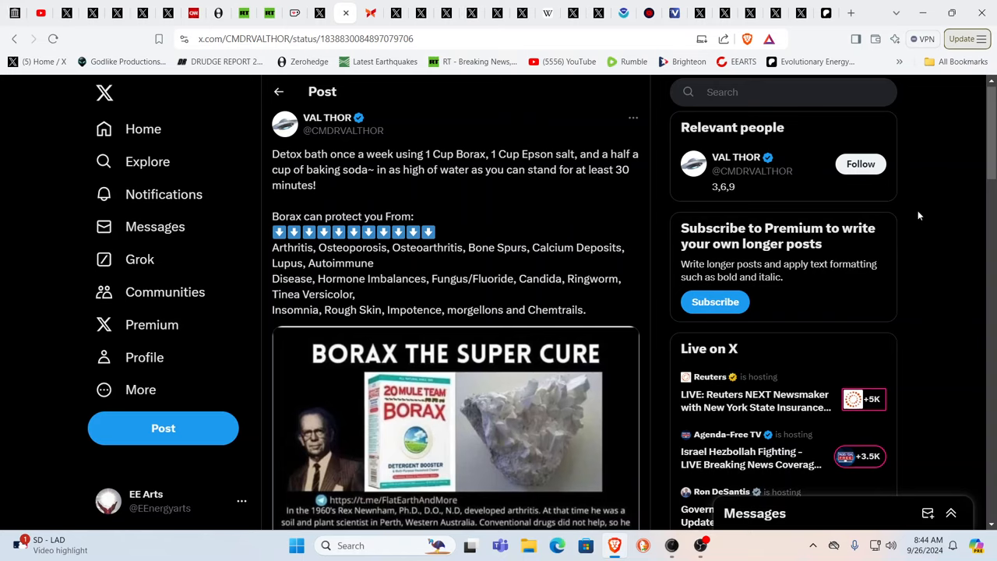
Scroll through the CMDRVALTHOR 'BORAX THE SUPER CURE' post text and image
scroll(down, 3)
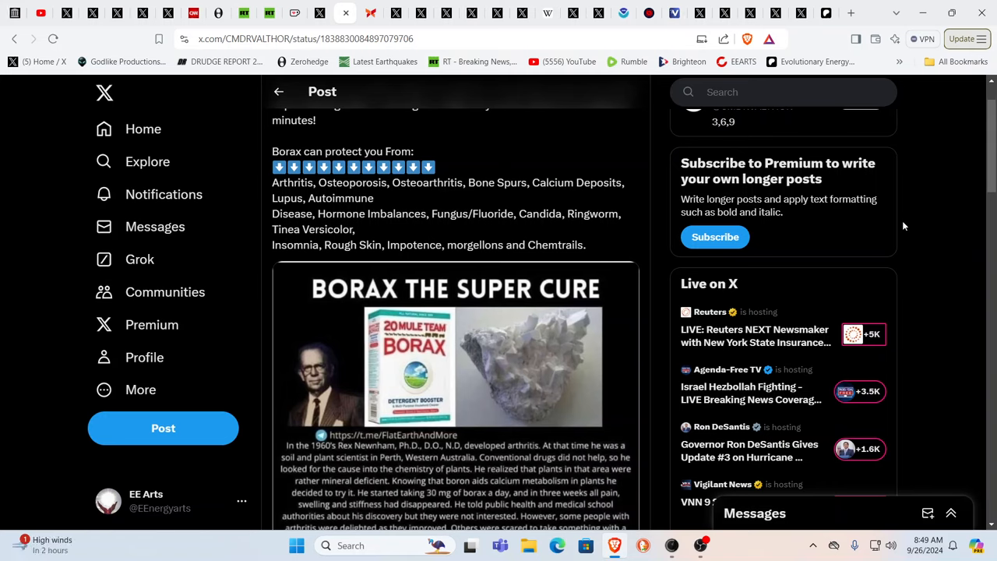
mouse_move(410, 108)
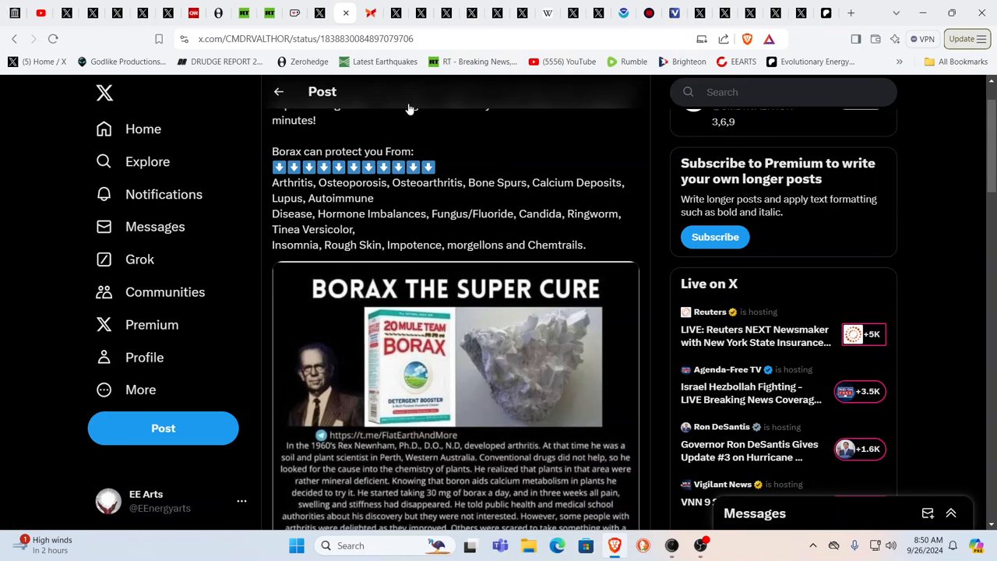
mouse_move(319, 14)
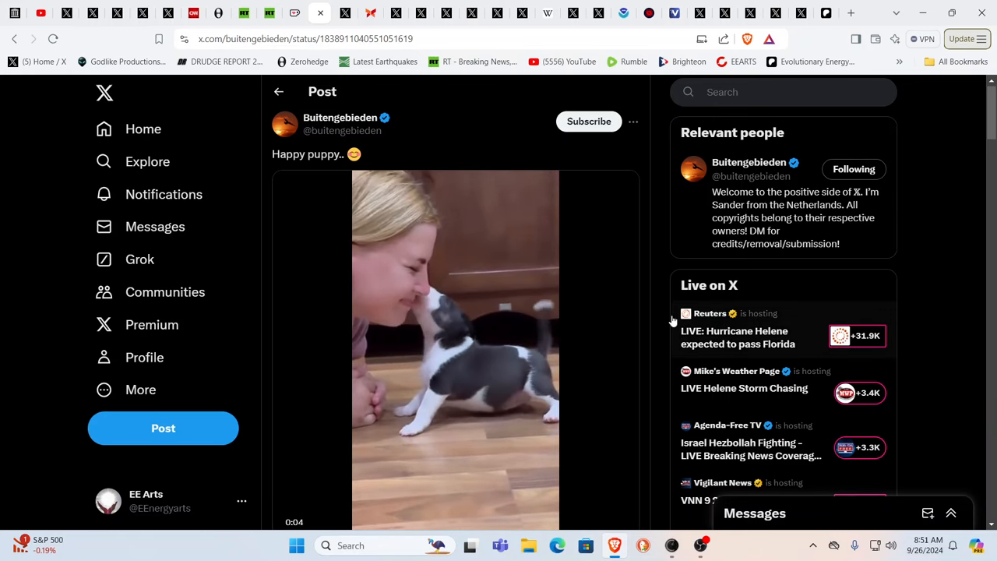
Scroll the Buitengebieden 'Happy puppy..' post down to its view and like counts
scroll(down, 3)
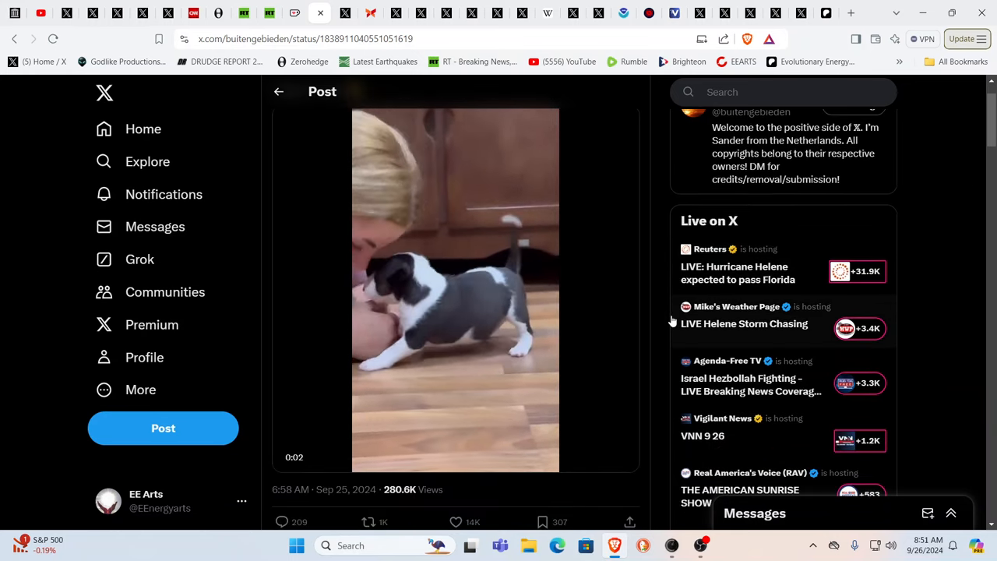